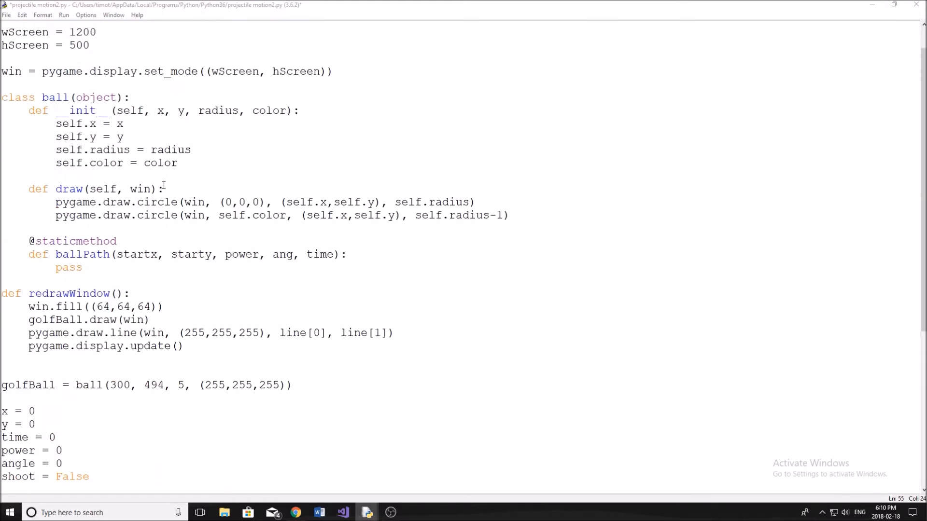
Step: Write findAngle(pos) using math.atan with a math.pi/2 fallback and quadrant corrections, returning angle
scroll(down, 3)
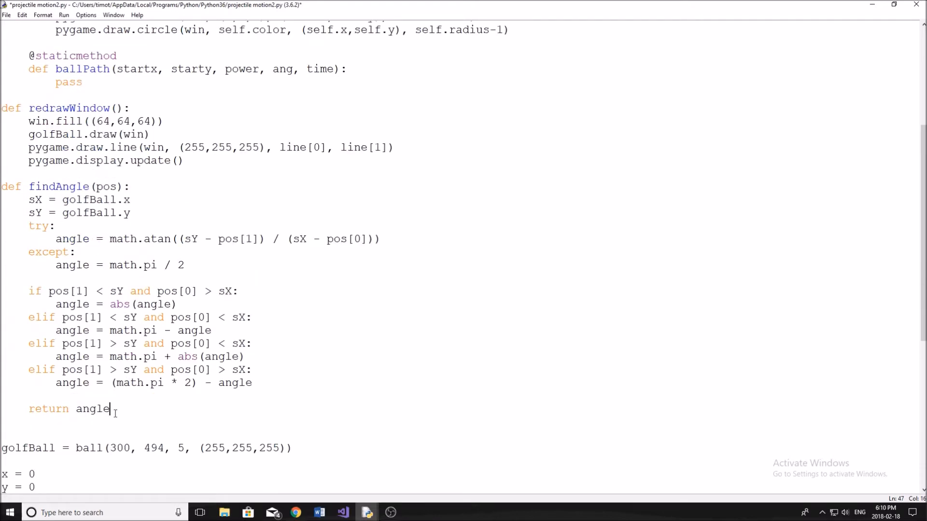
click(158, 239)
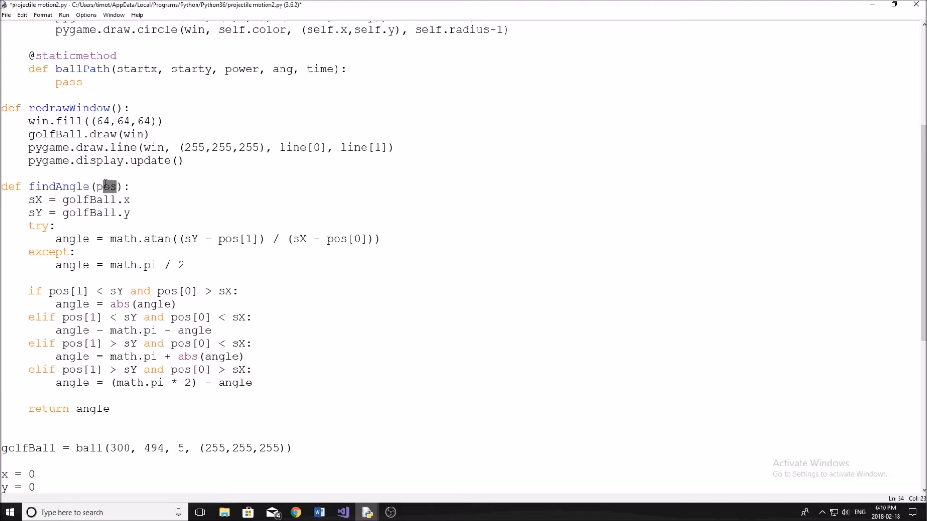
double_click(104, 186)
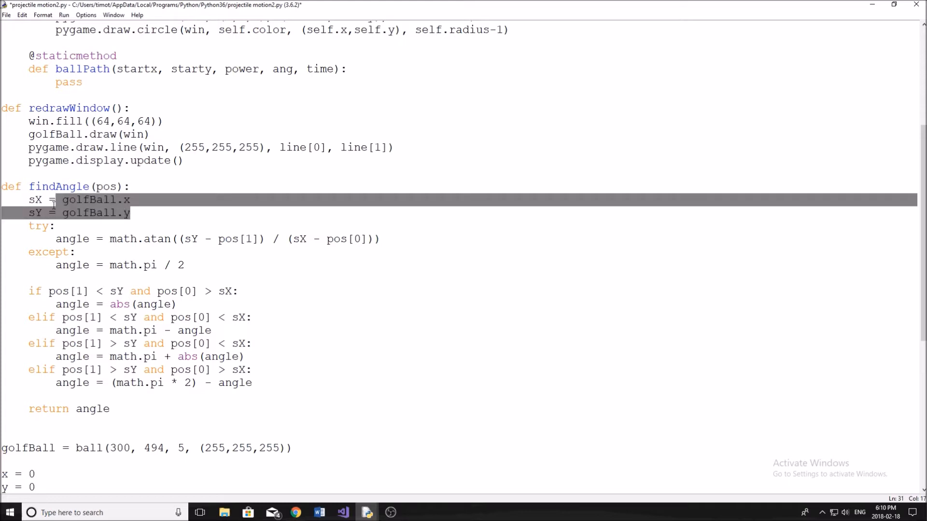
click(115, 186)
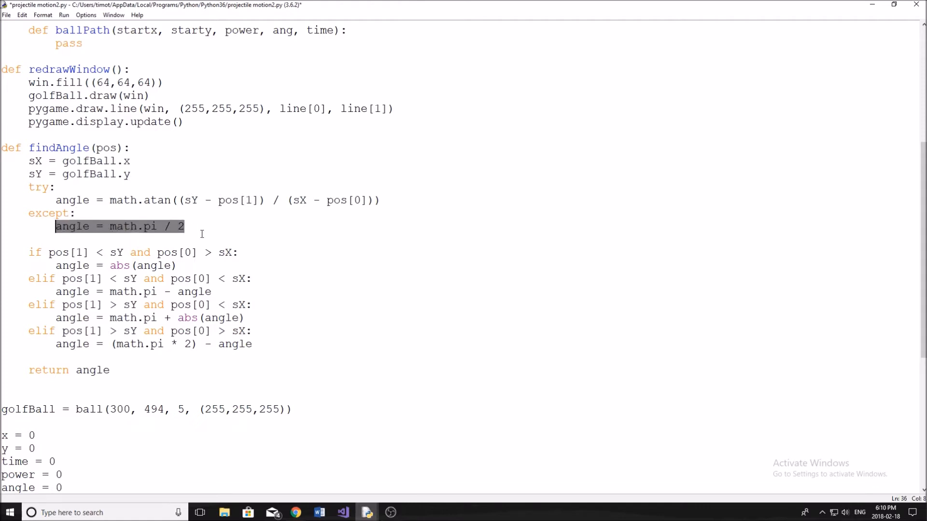
click(152, 200)
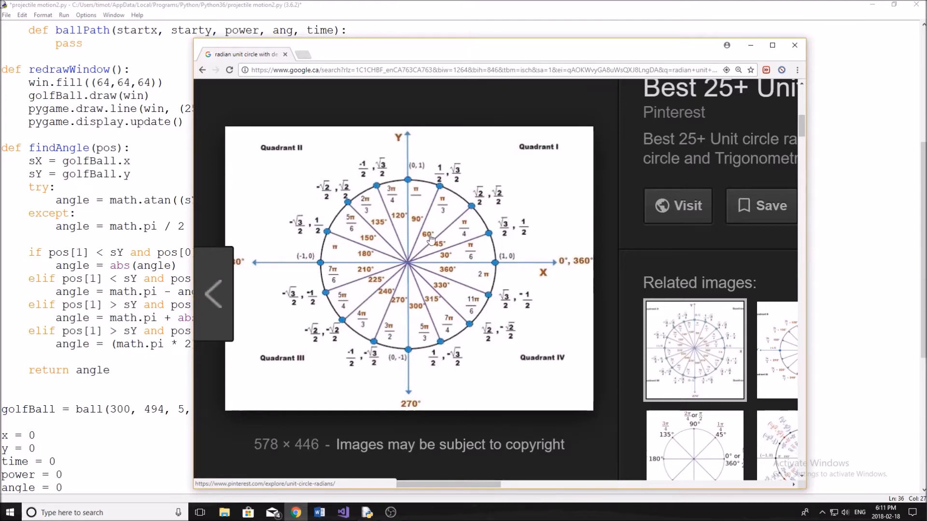
mouse_move(465, 279)
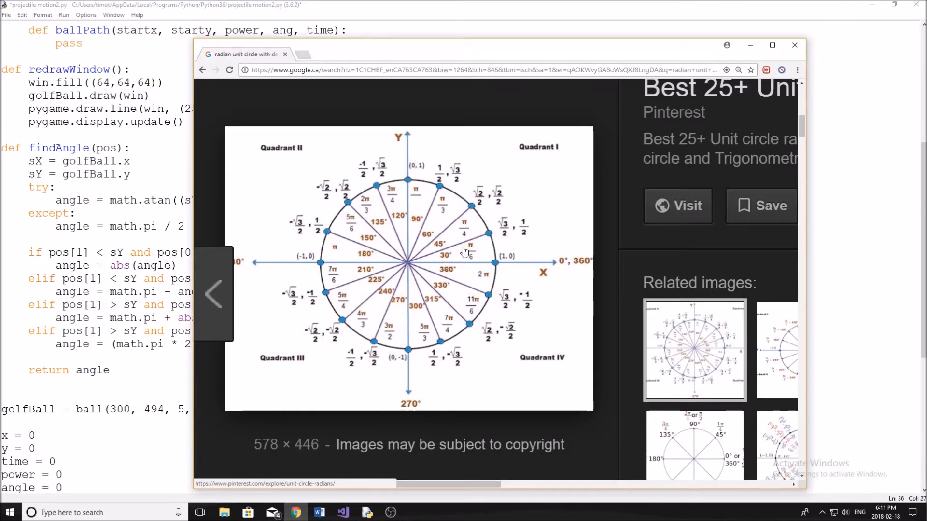
mouse_move(471, 229)
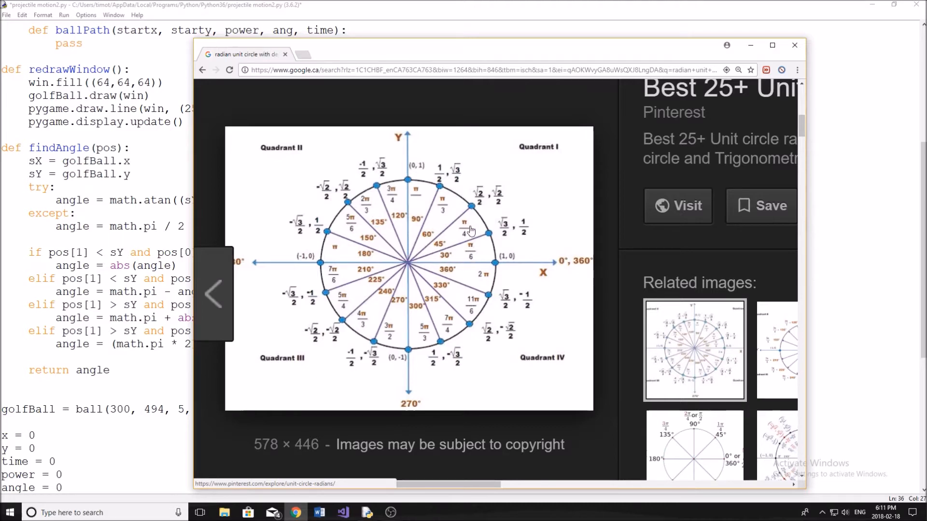
mouse_move(328, 322)
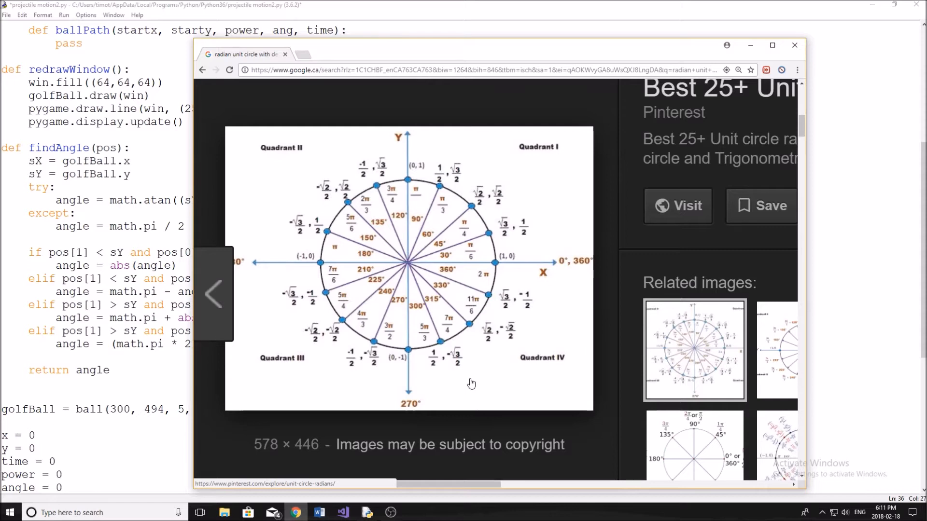
mouse_move(522, 340)
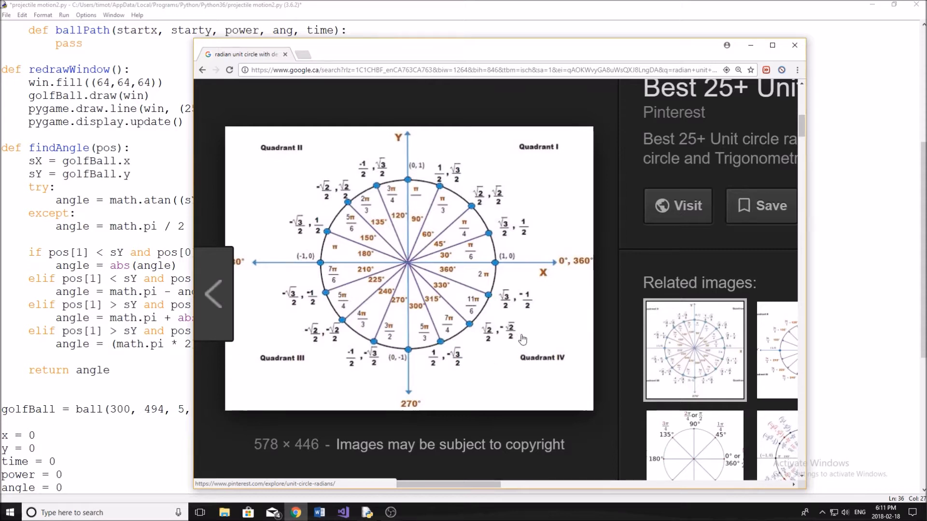
mouse_move(490, 283)
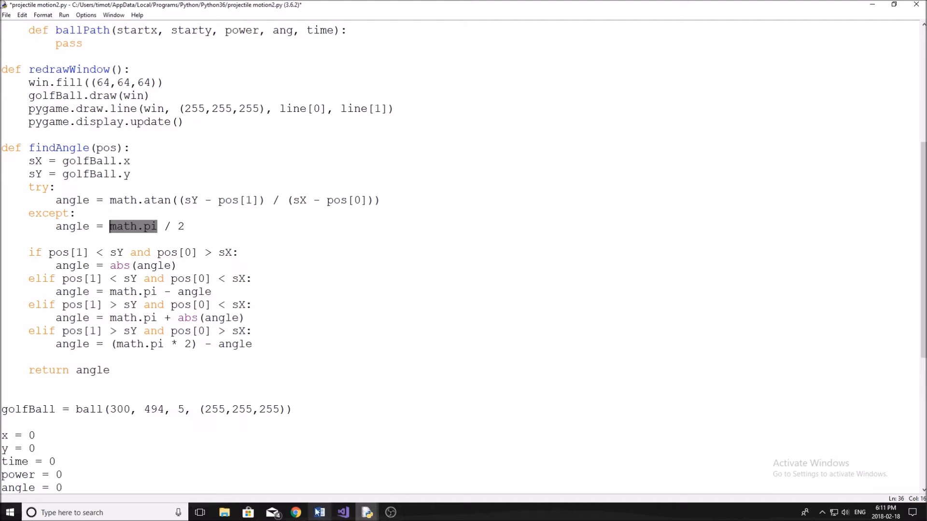
click(296, 513)
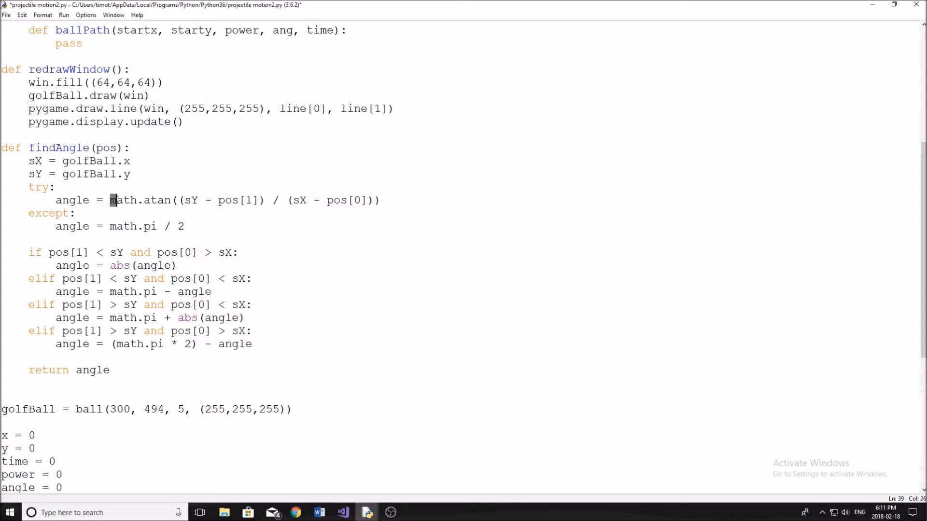
double_click(156, 201)
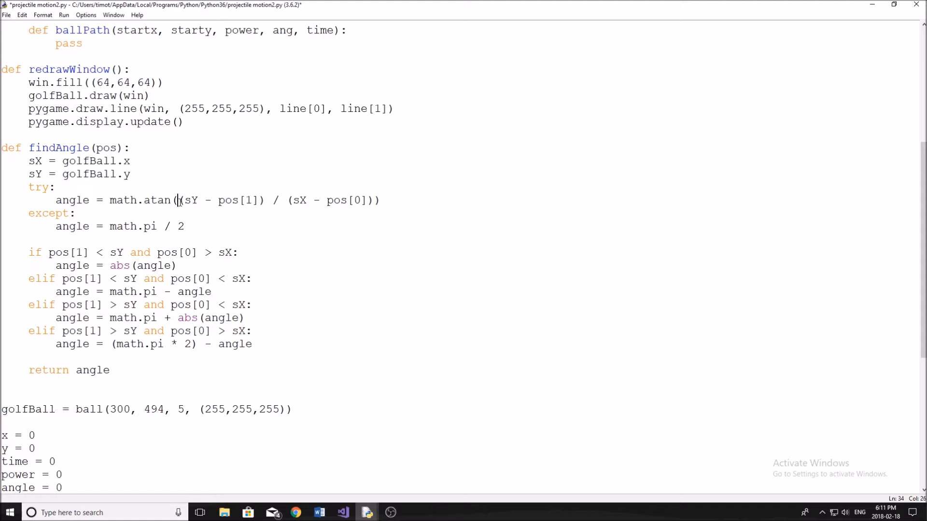
key(F5)
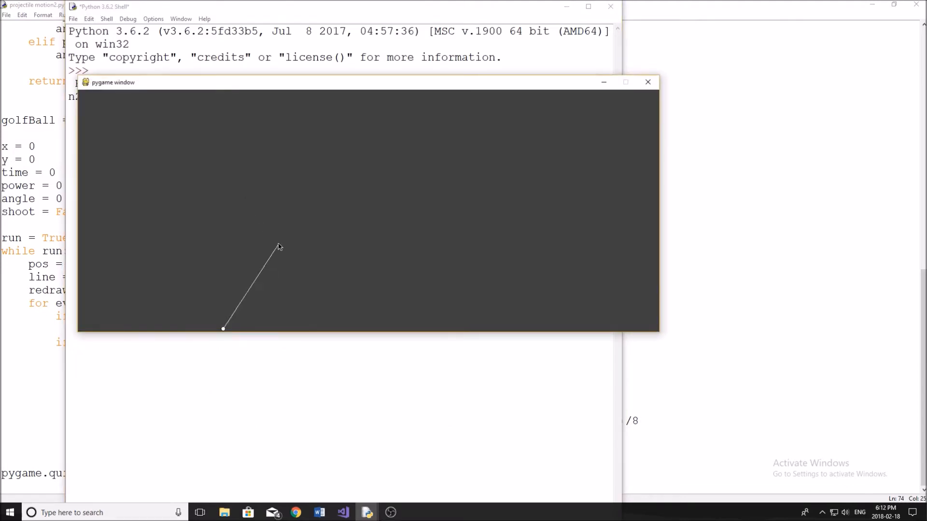
mouse_move(306, 206)
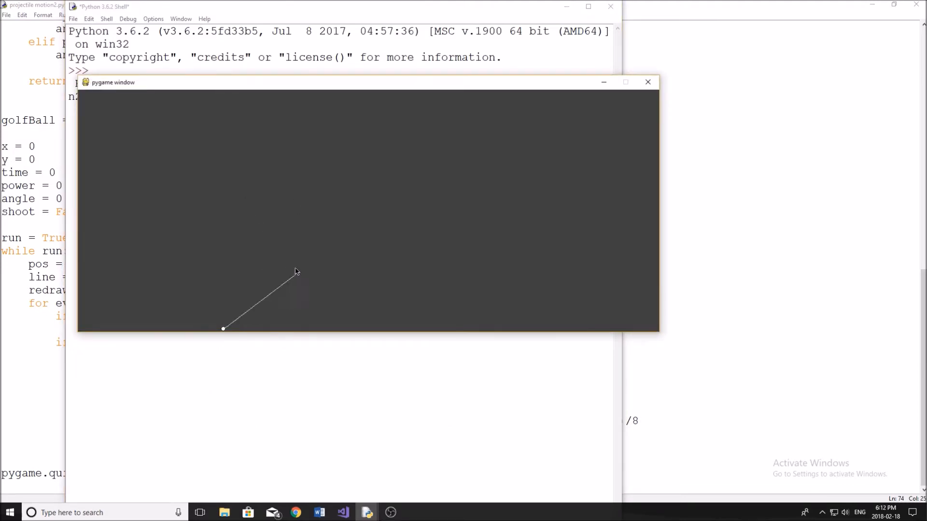
mouse_move(298, 231)
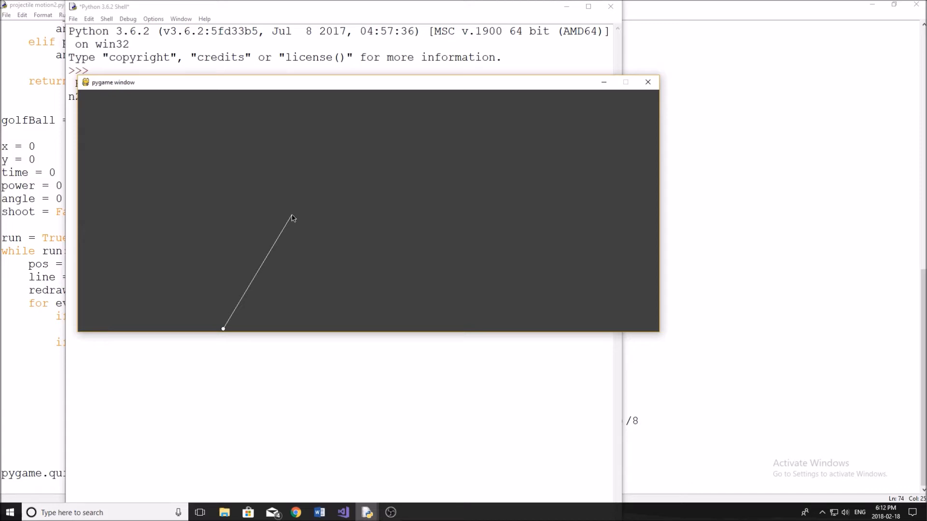
mouse_move(286, 227)
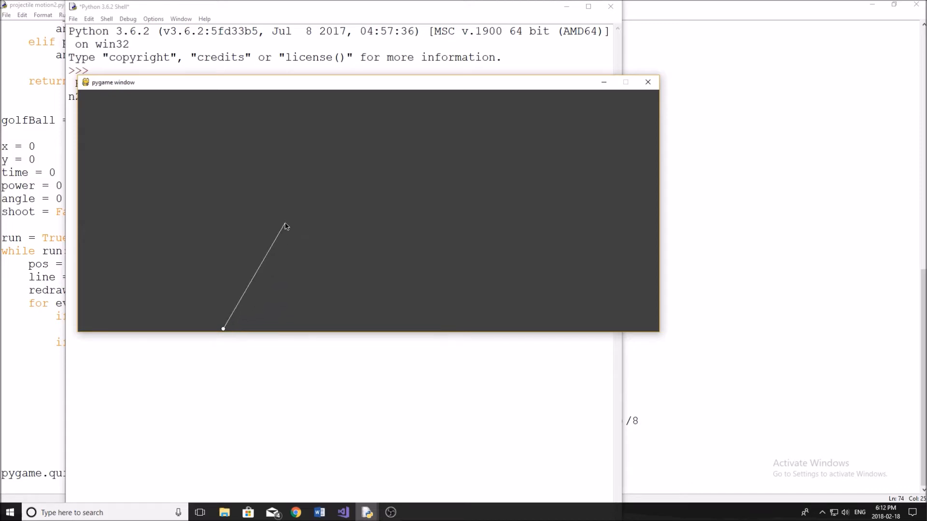
mouse_move(283, 223)
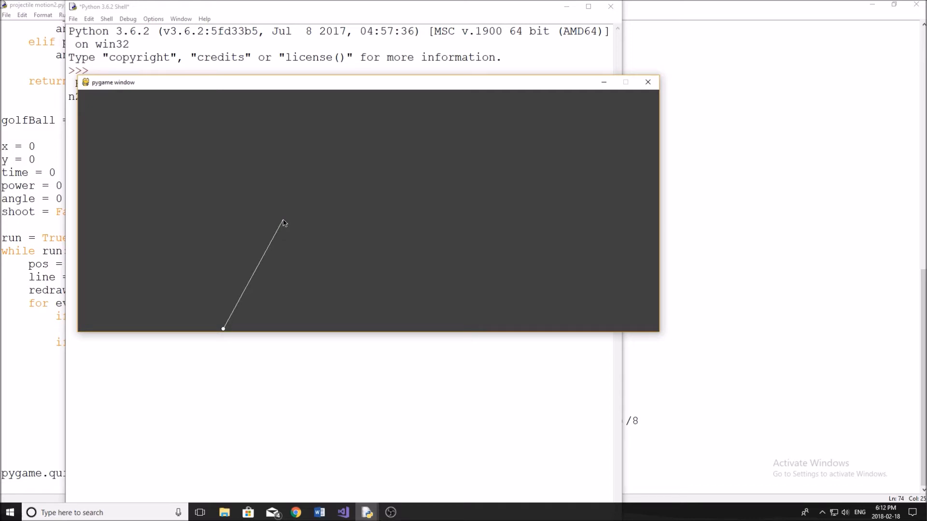
mouse_move(228, 331)
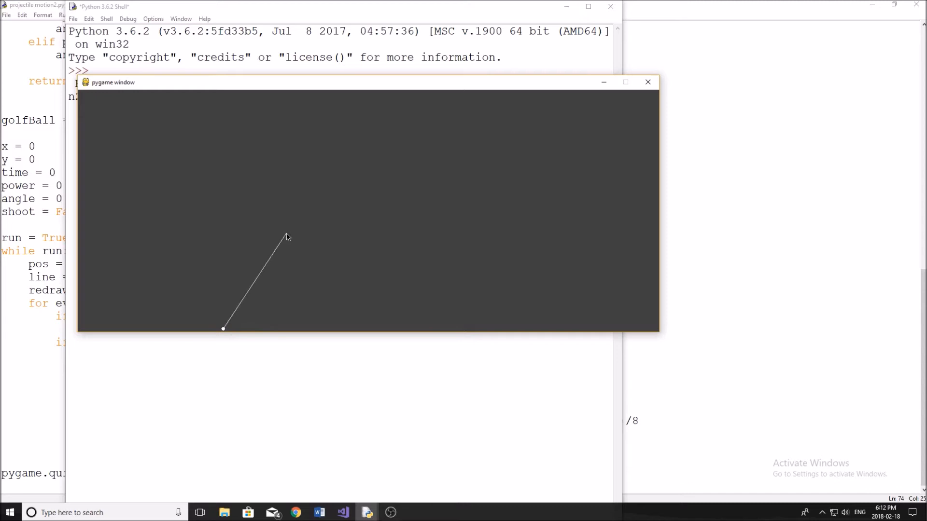
mouse_move(283, 201)
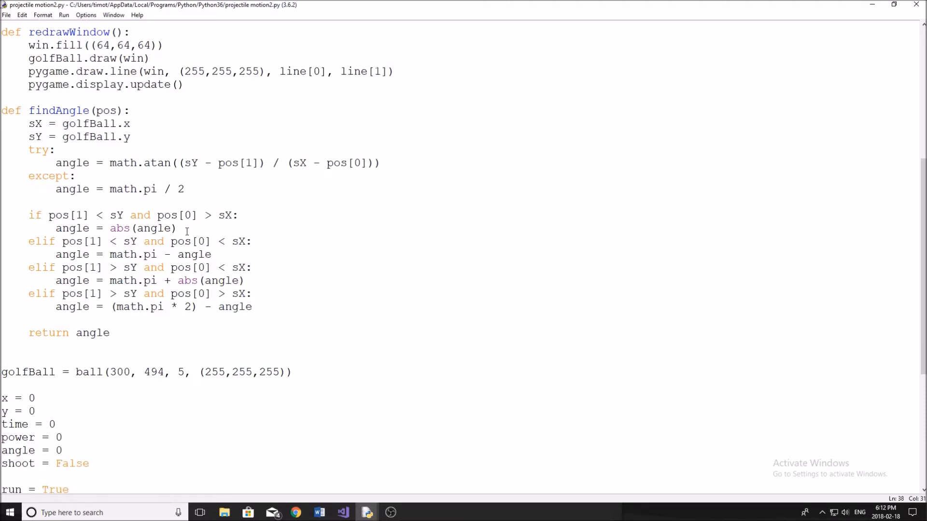
click(207, 215)
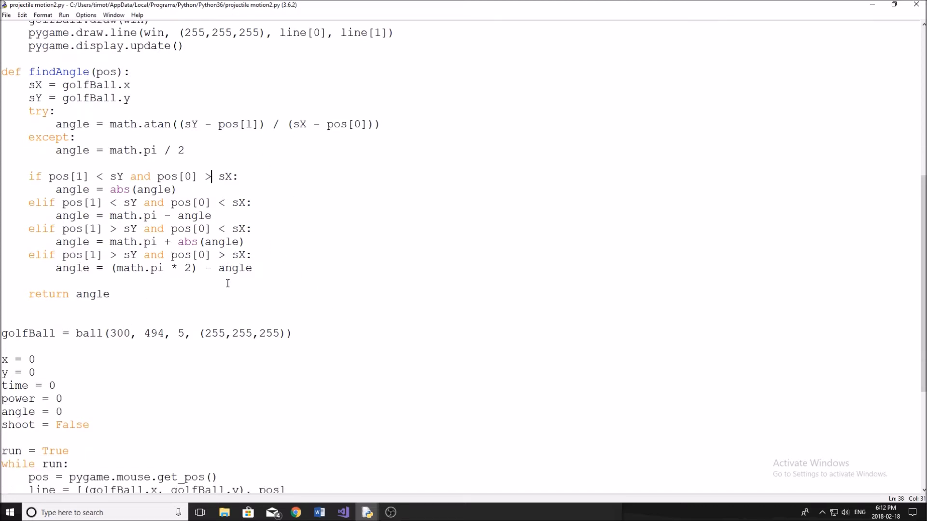
drag(210, 176, 251, 267)
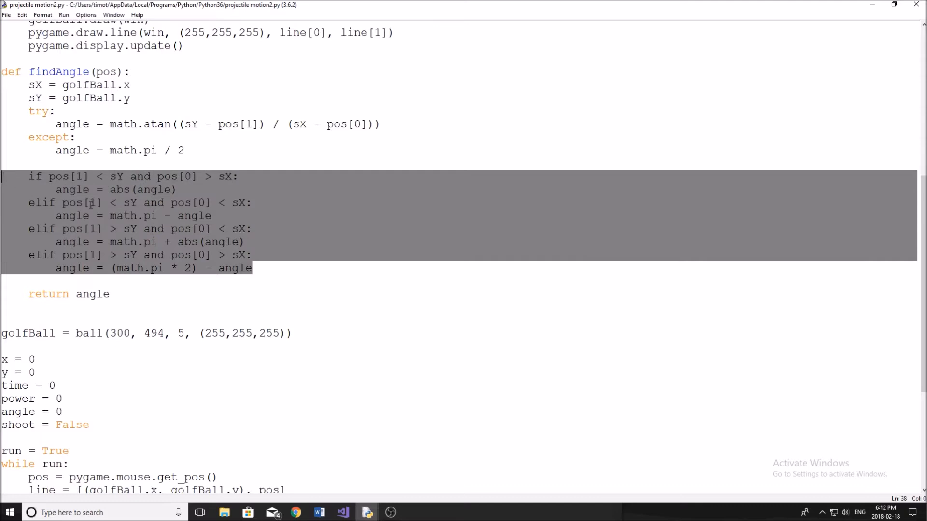
click(245, 241)
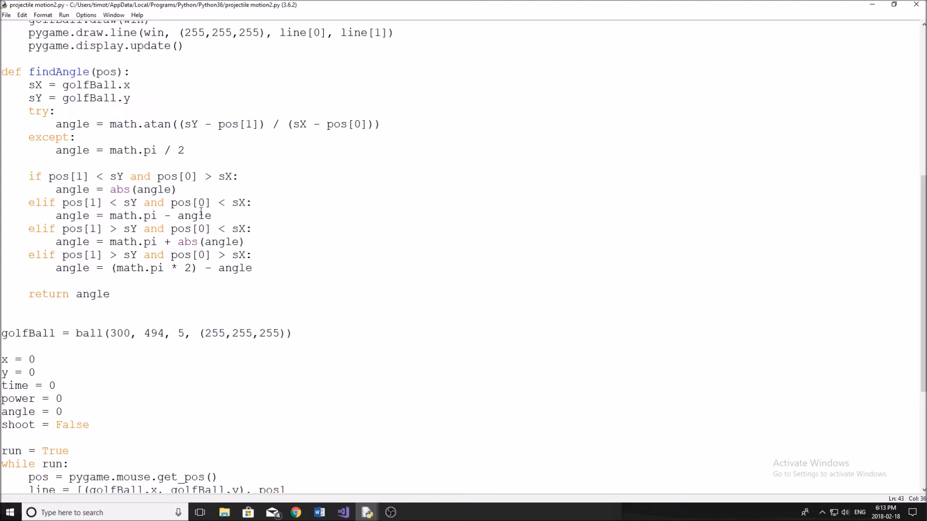
click(245, 241)
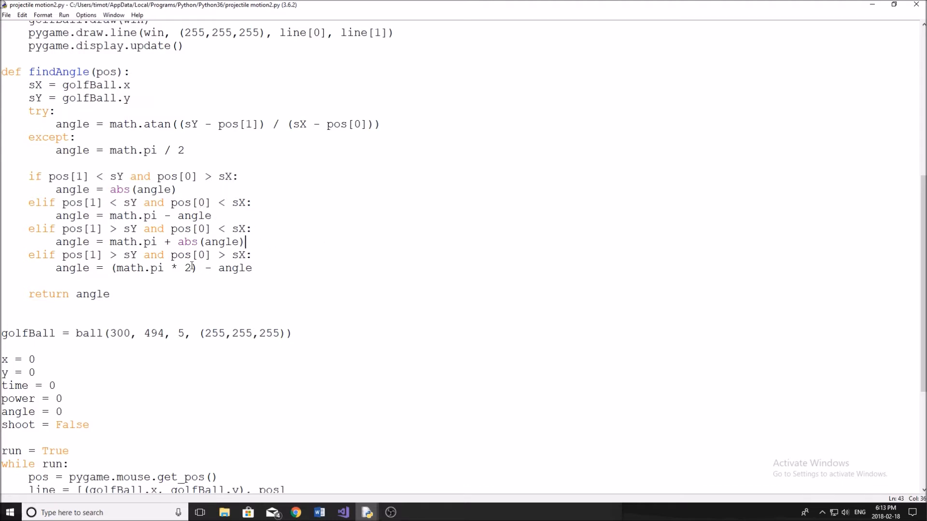
drag(28, 85, 251, 268)
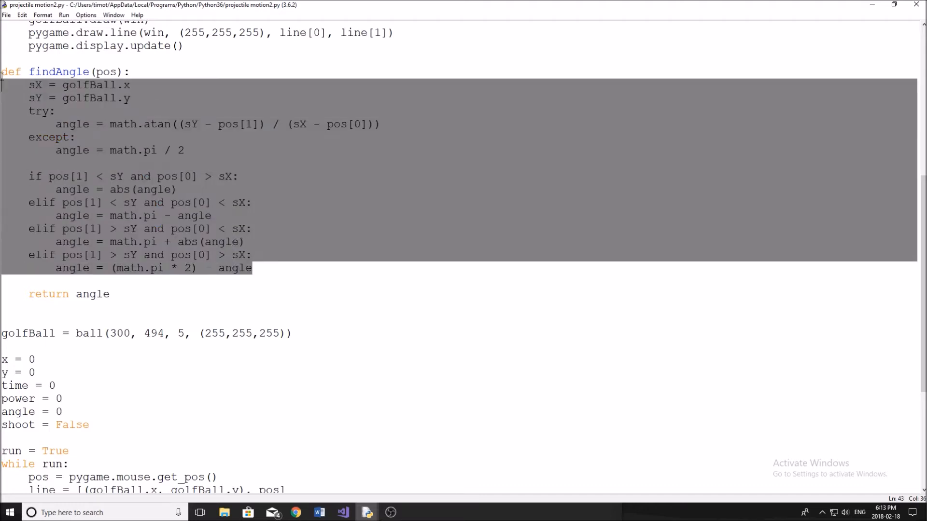
click(212, 203)
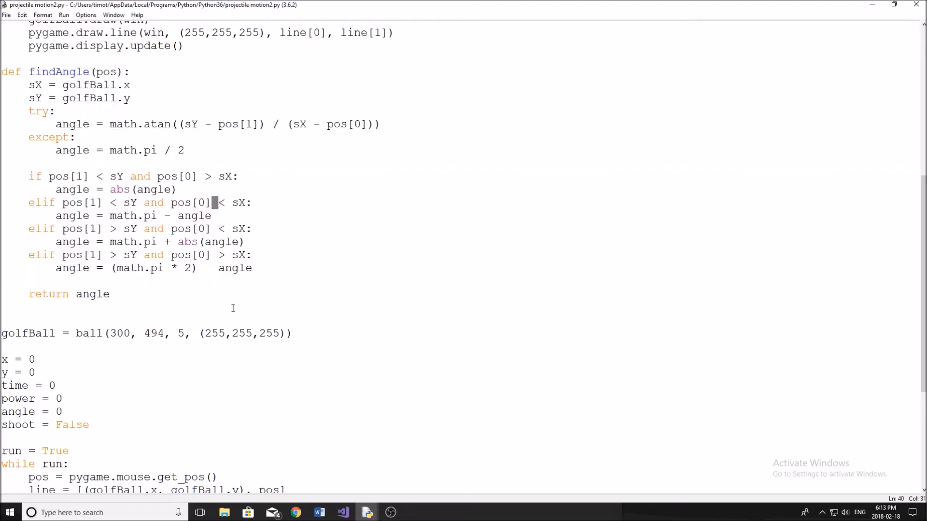
scroll(down, 3)
text(angle =)
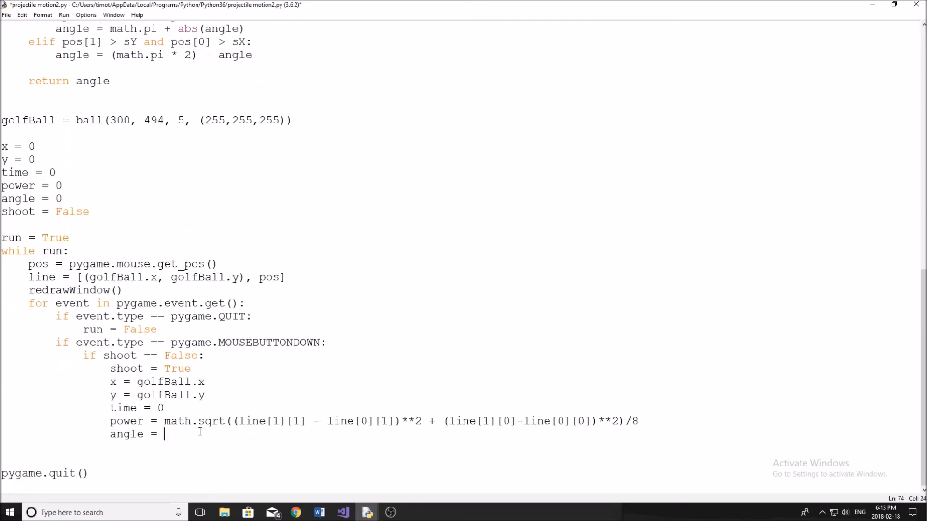
Step: Assign angle = findAngle(pos) in the click branch and open space under the while run line
text(find)
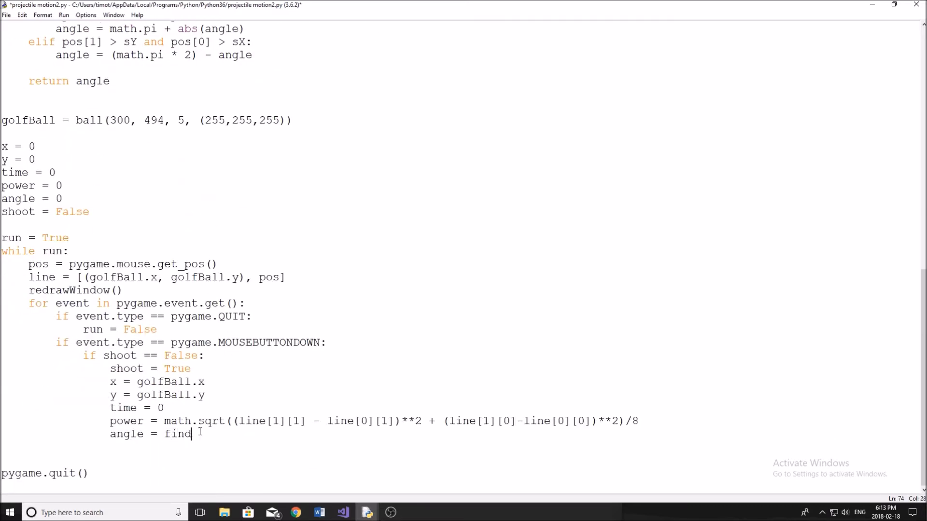
text(Angle(pos)
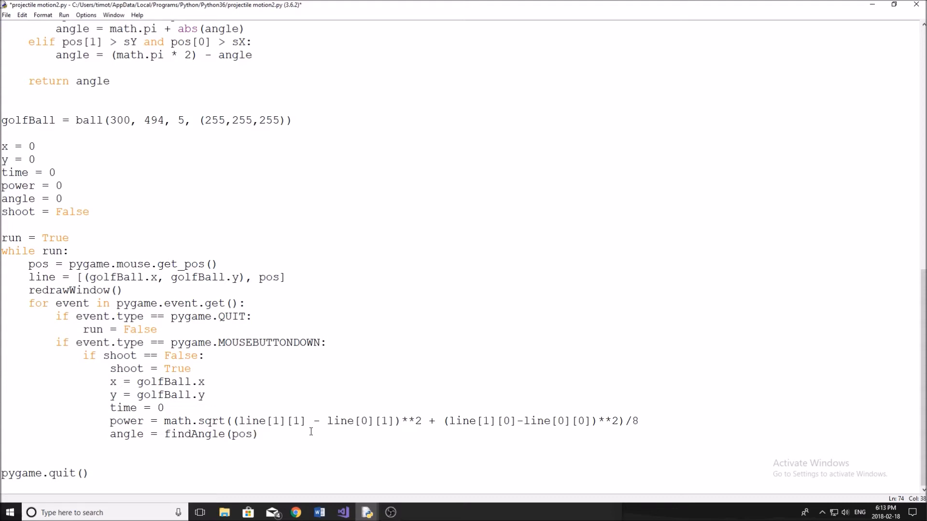
click(258, 433)
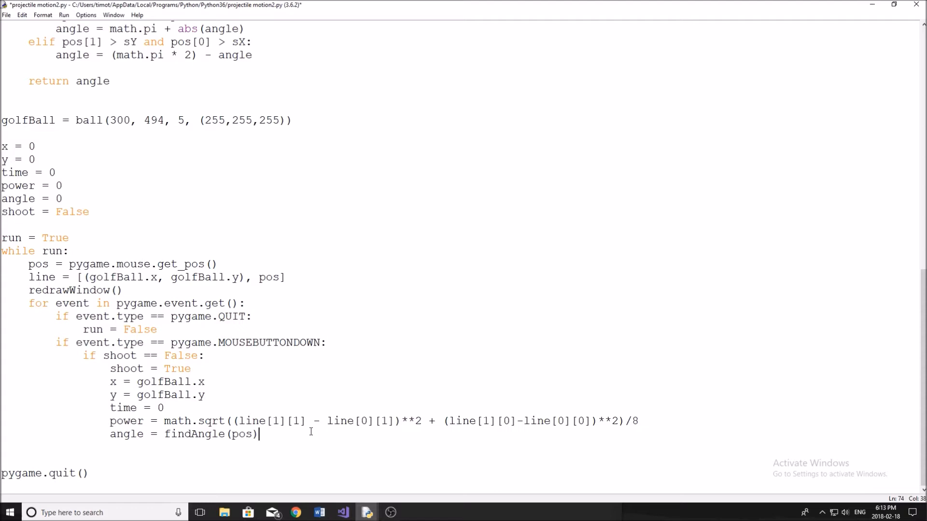
click(152, 264)
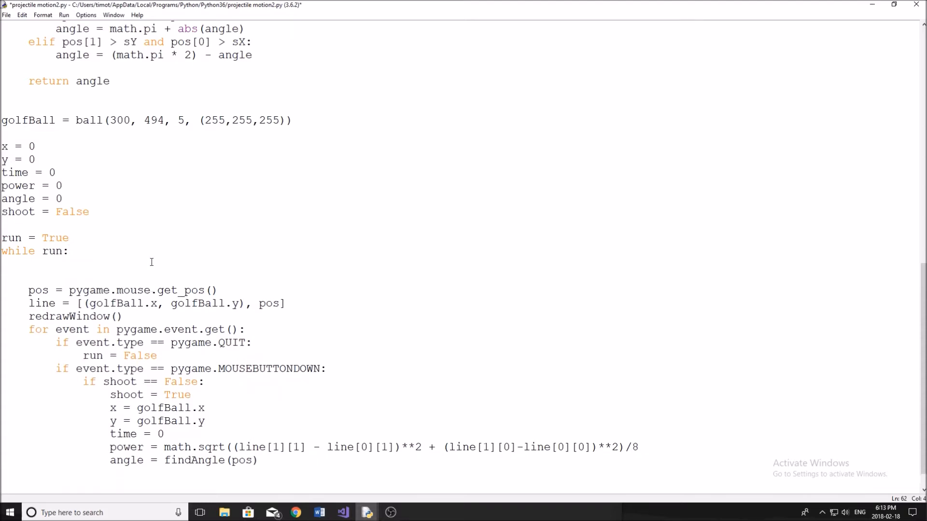
Step: Add 'if shoot:' with ground check golfBall.y < 500 - golfBall.radius and time += 0.05
text(if shoot:)
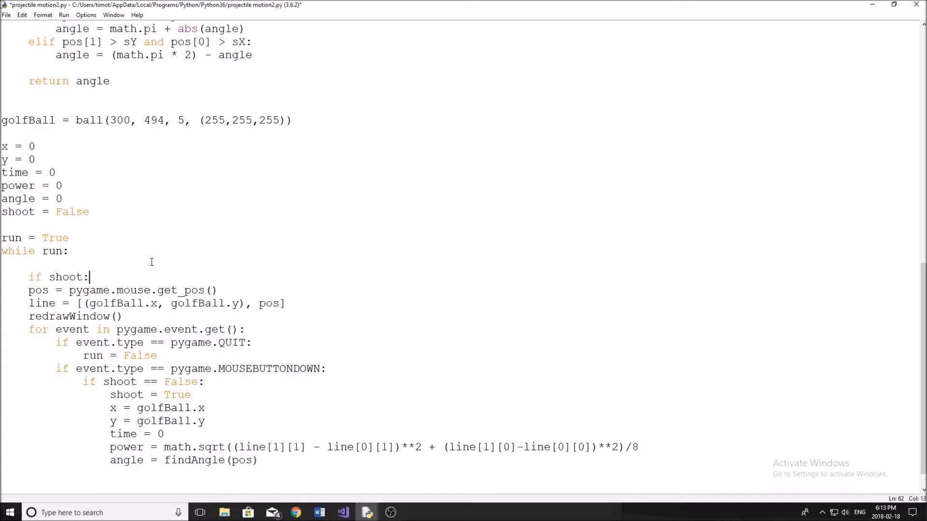
key(Enter)
text(if golfB)
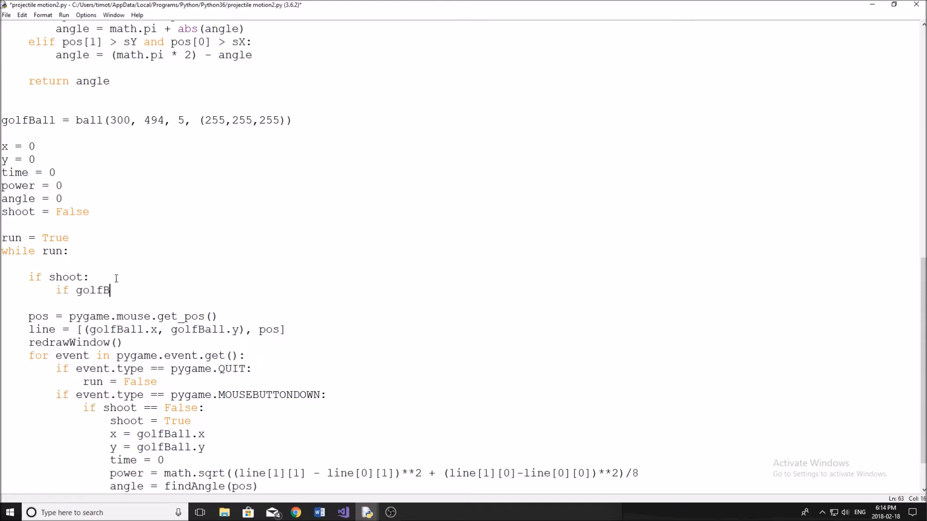
text(all.y)
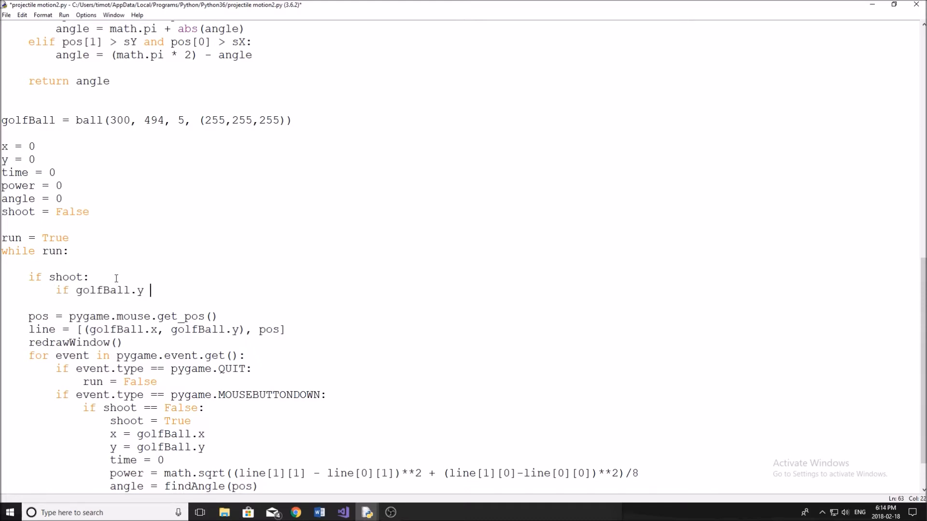
text(< 500)
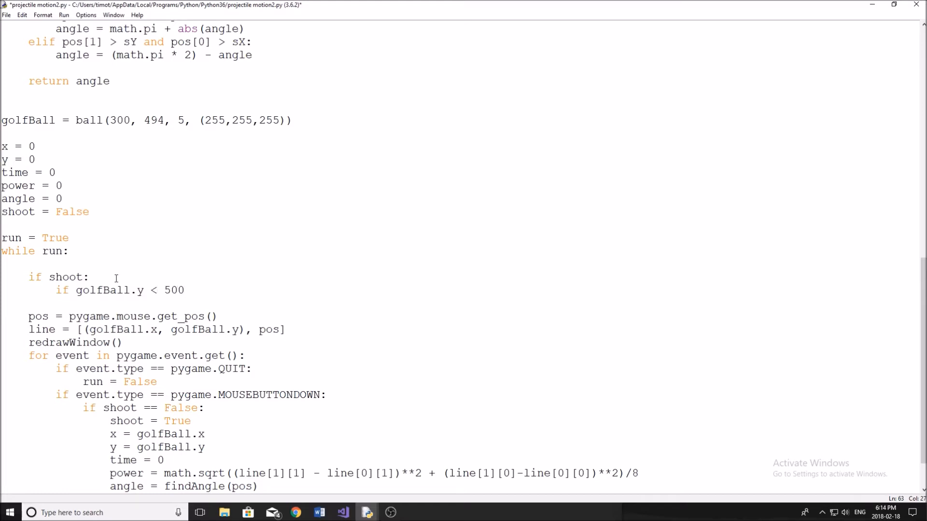
text(- golfBall.radius:)
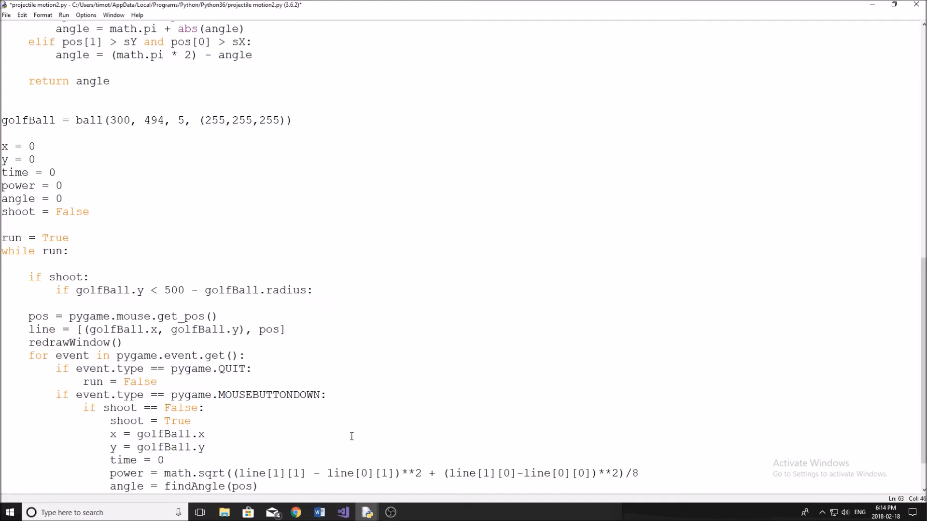
click(314, 291)
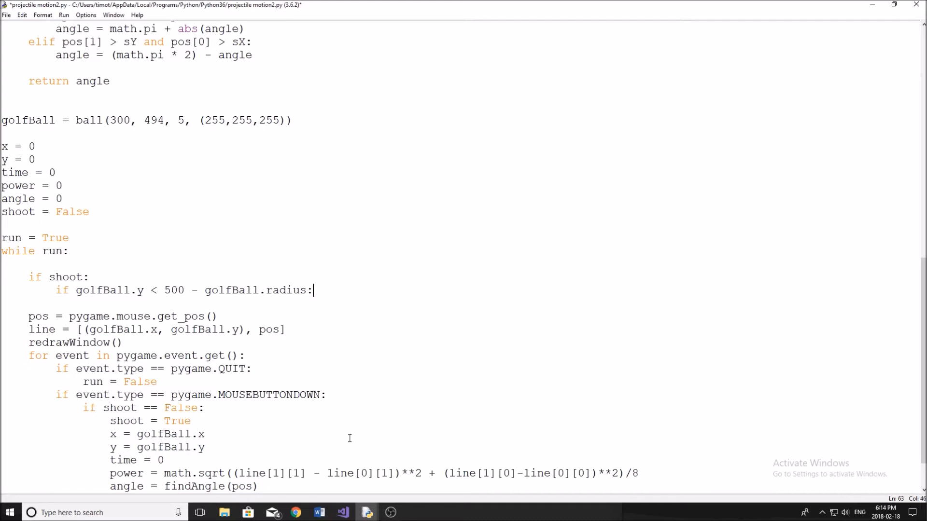
key(enter)
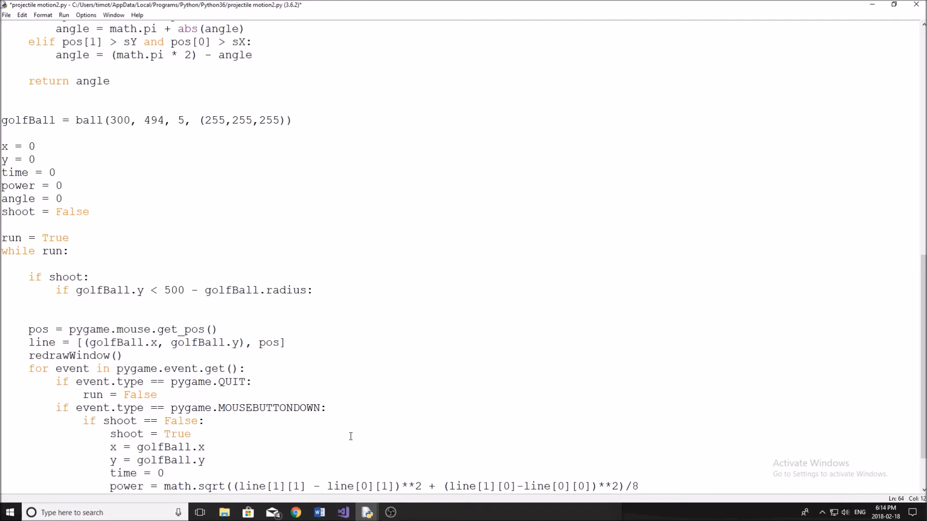
text(time +=)
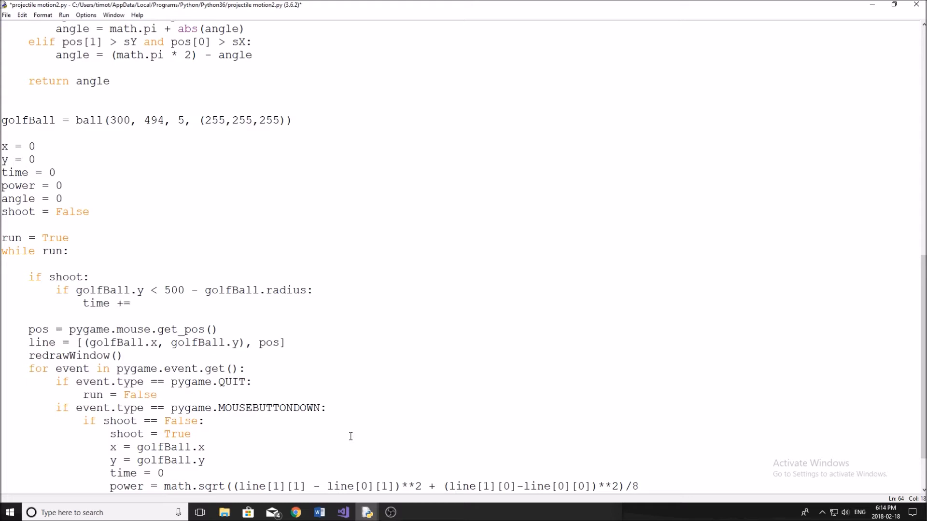
text(0.05)
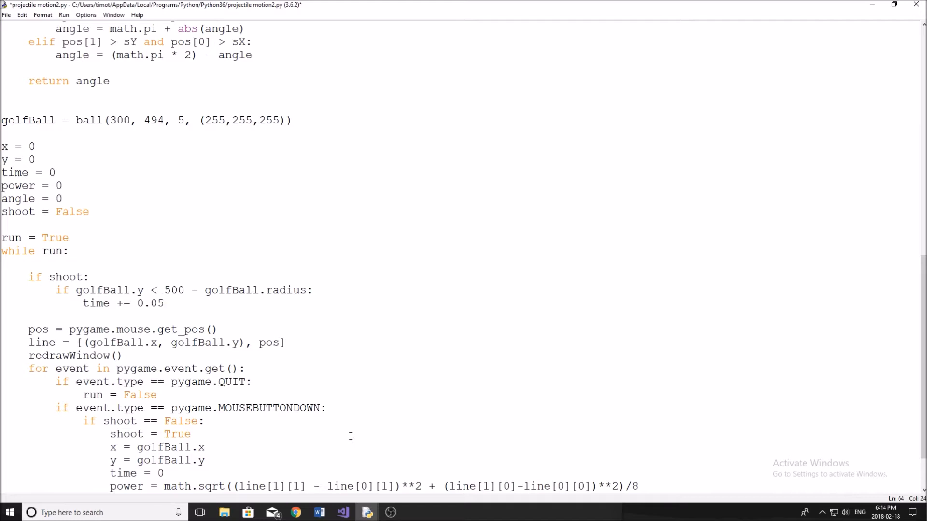
Step: Set po = ball.ballPath(x, y, power, angle, time) and update golfBall.x and golfBall.y from po
click(165, 303)
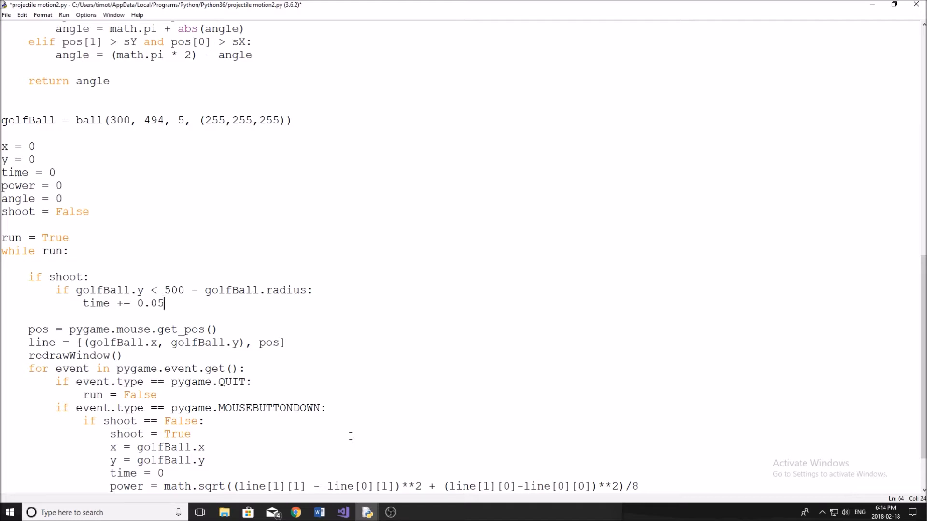
text(po)
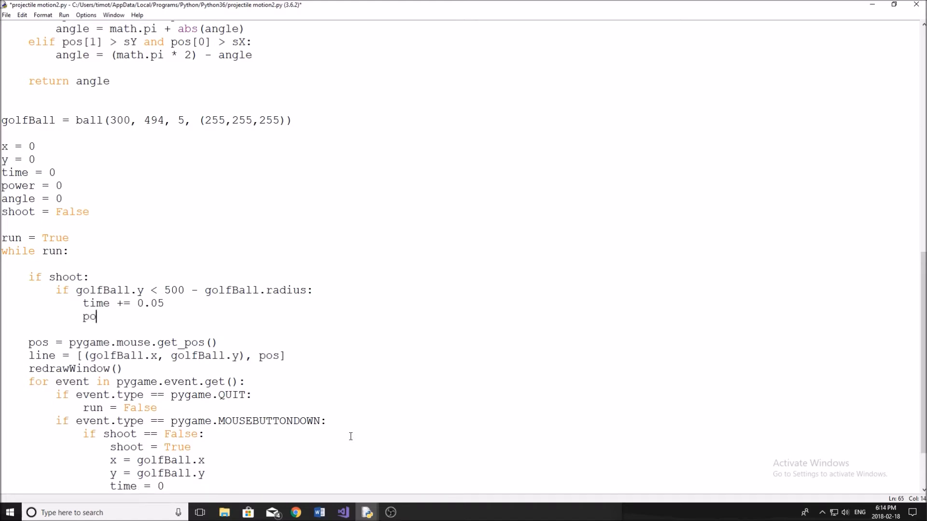
text(=)
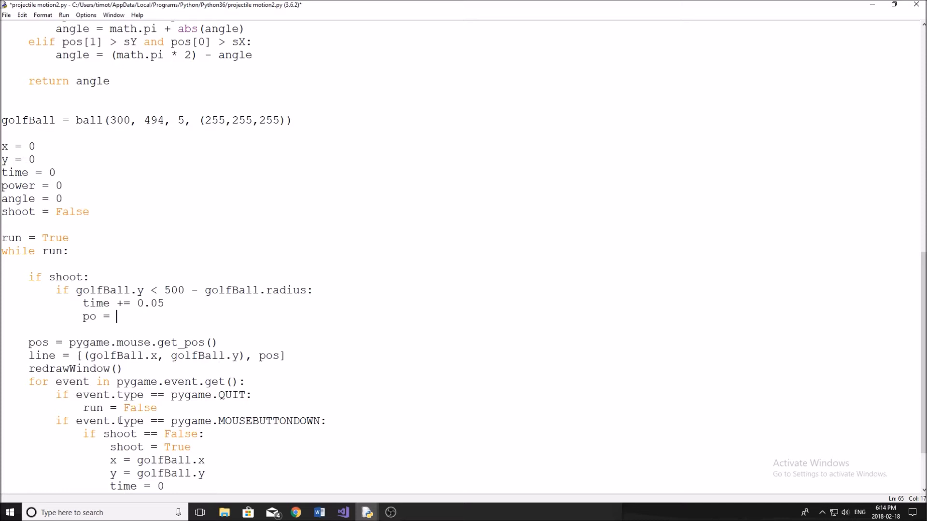
mouse_move(132, 322)
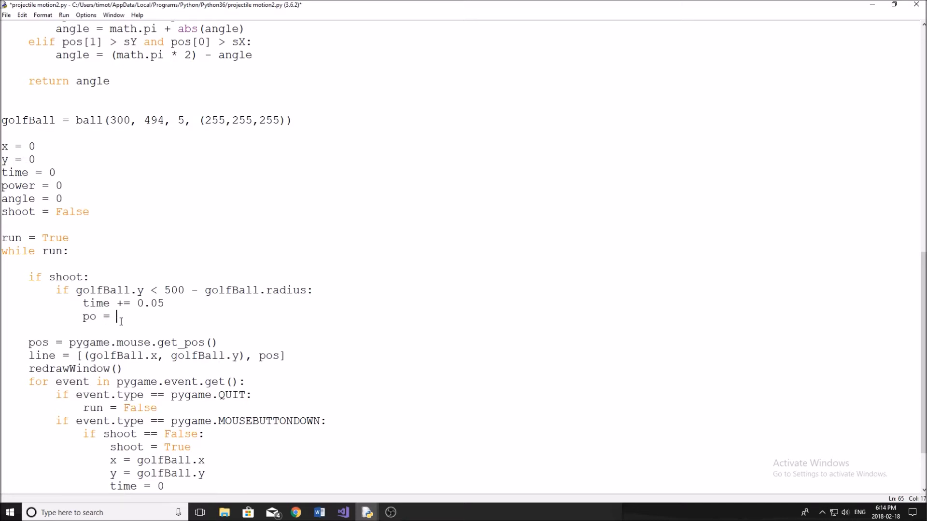
text(ball.)
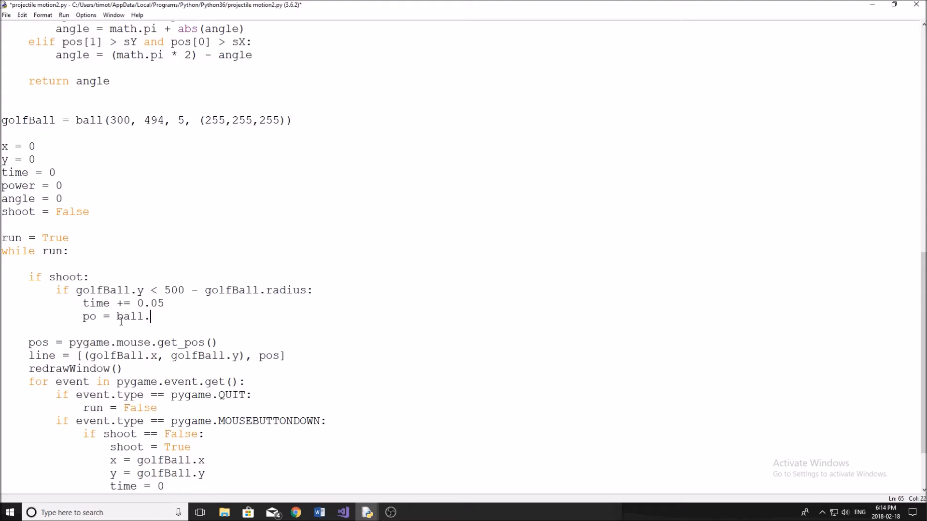
text(ball)
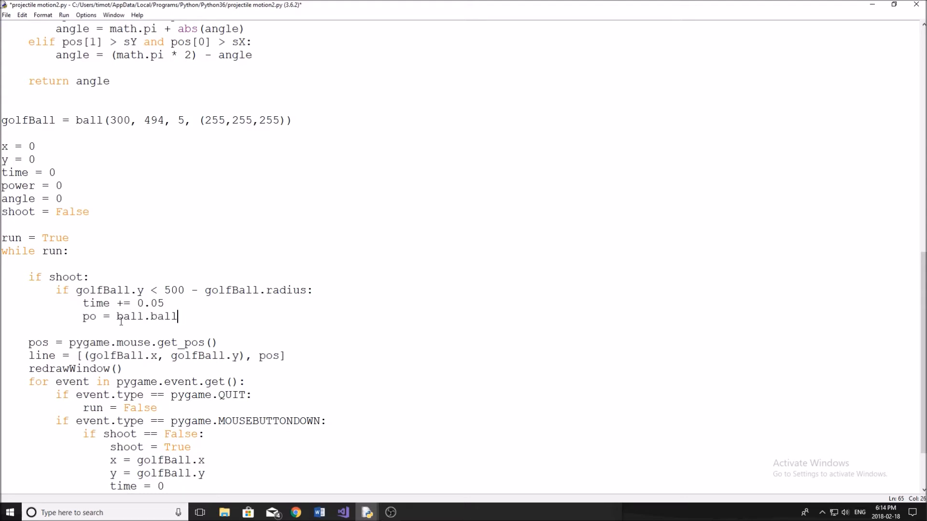
text(Path()
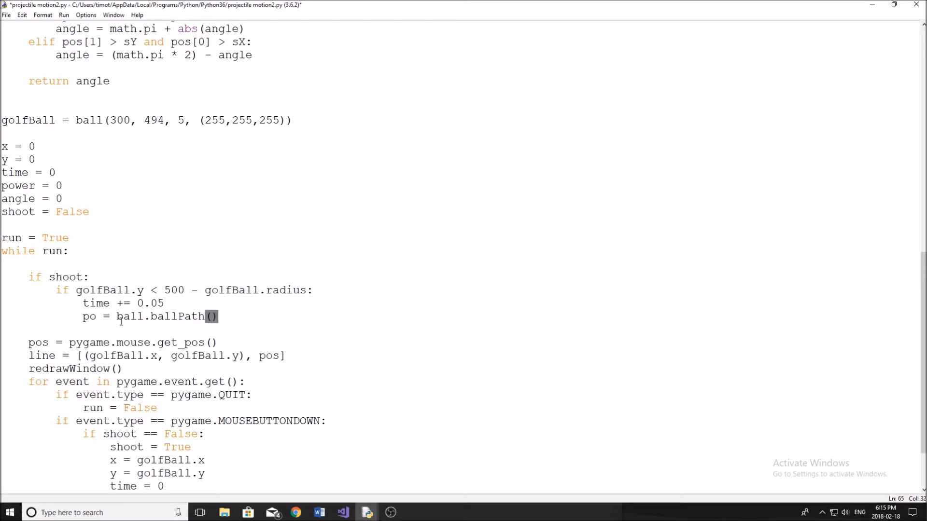
text(x,y,p)
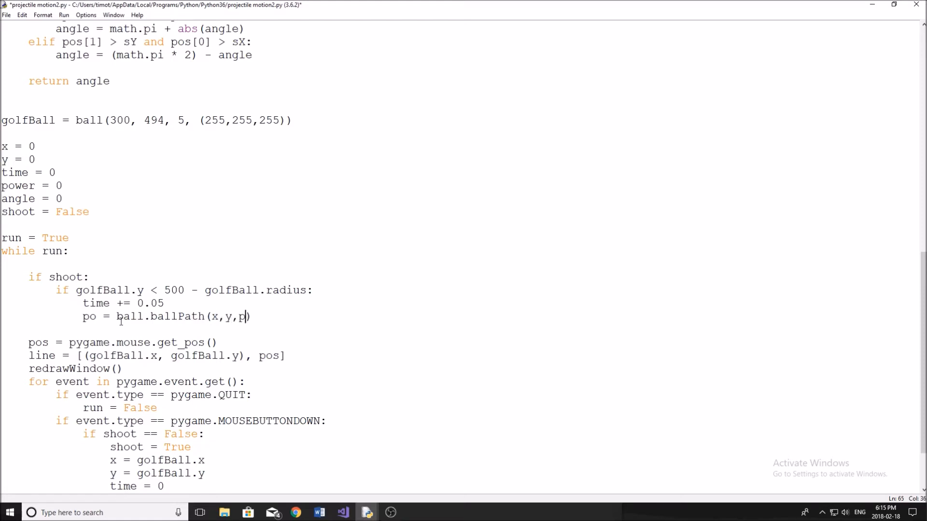
text(ower,ang)
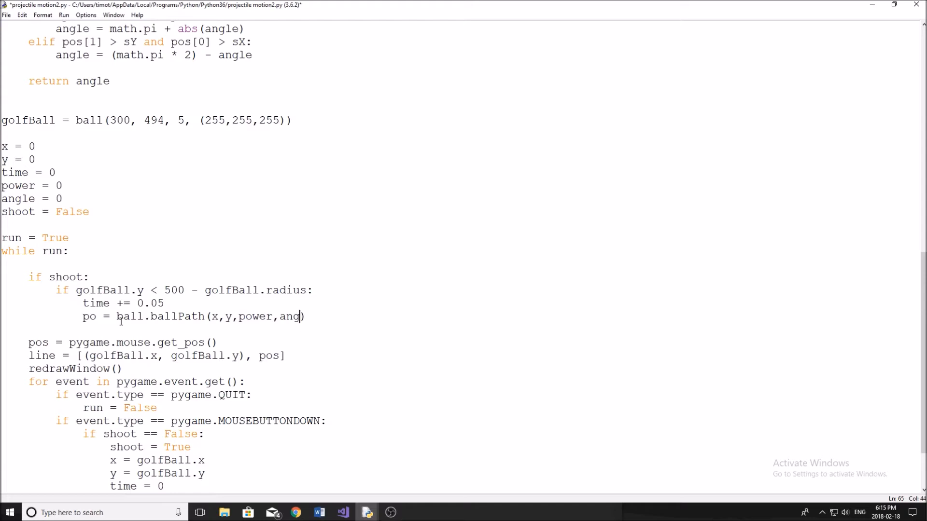
text(e,time)
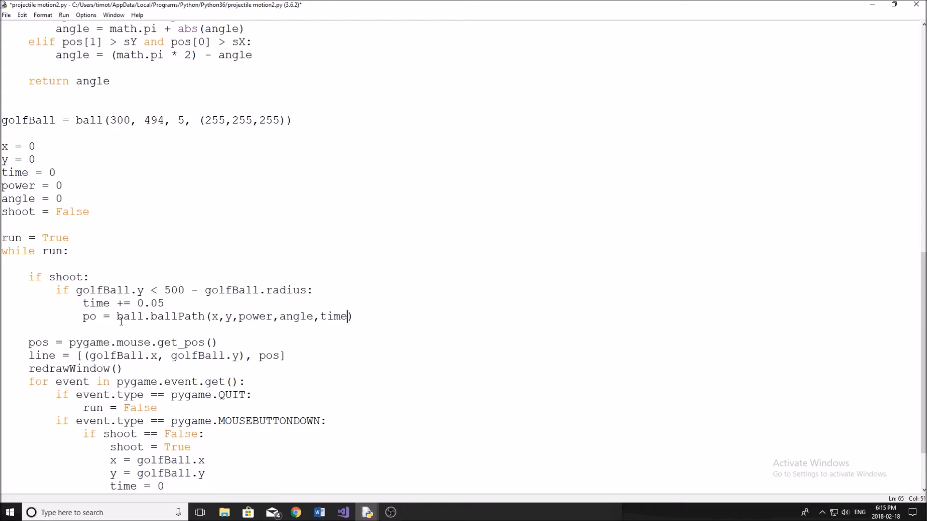
text(golf)
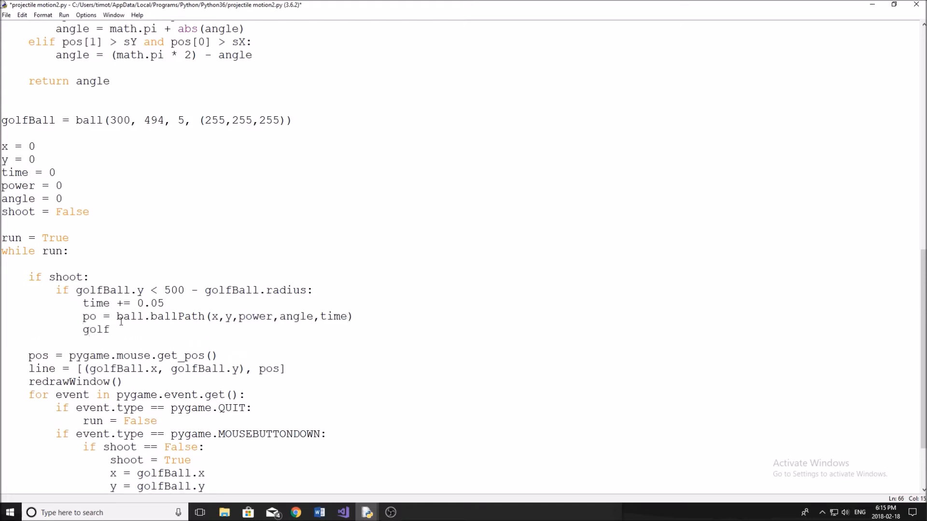
text(Ball)
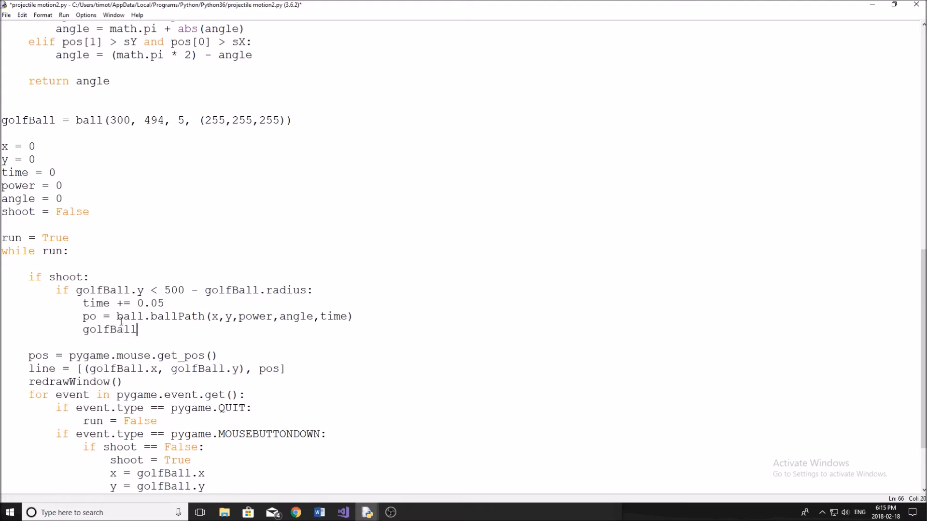
text(.x = po[])
text(golf)
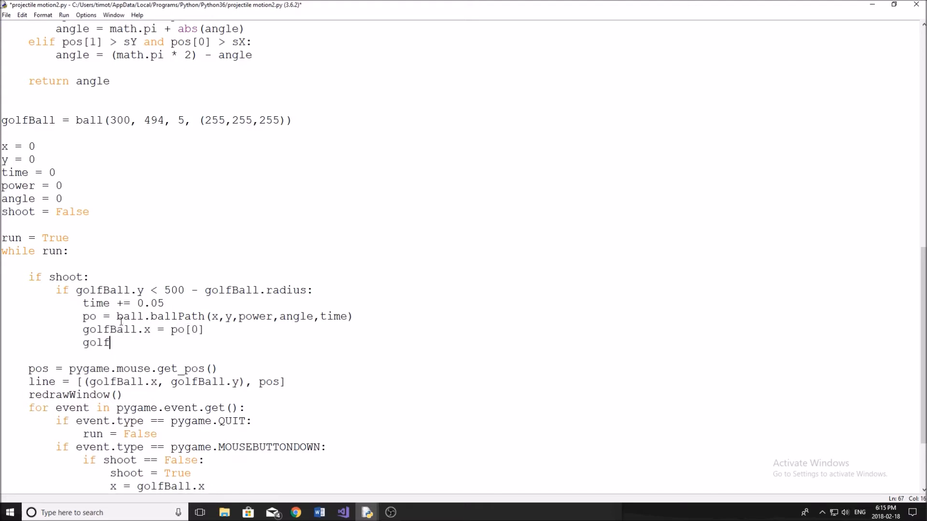
text(Ball.y = po[1)
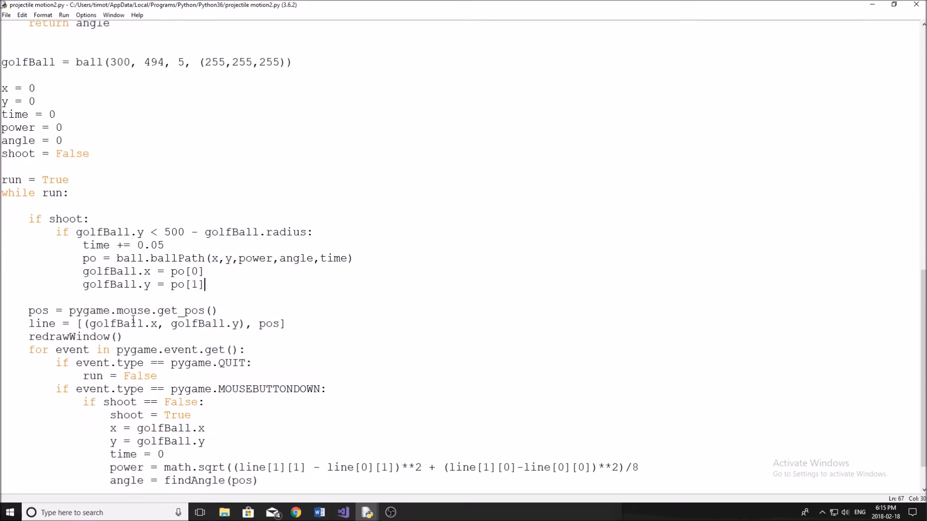
scroll(down, 3)
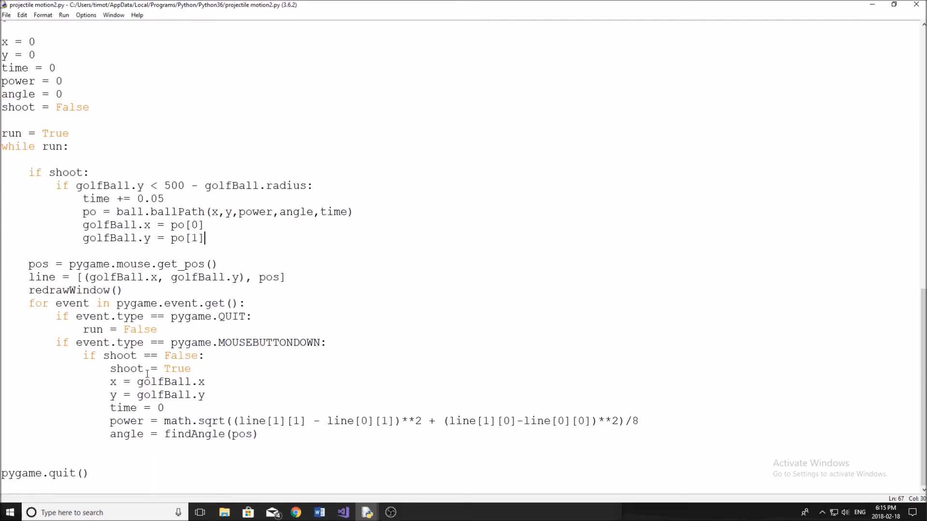
drag(56, 343, 205, 355)
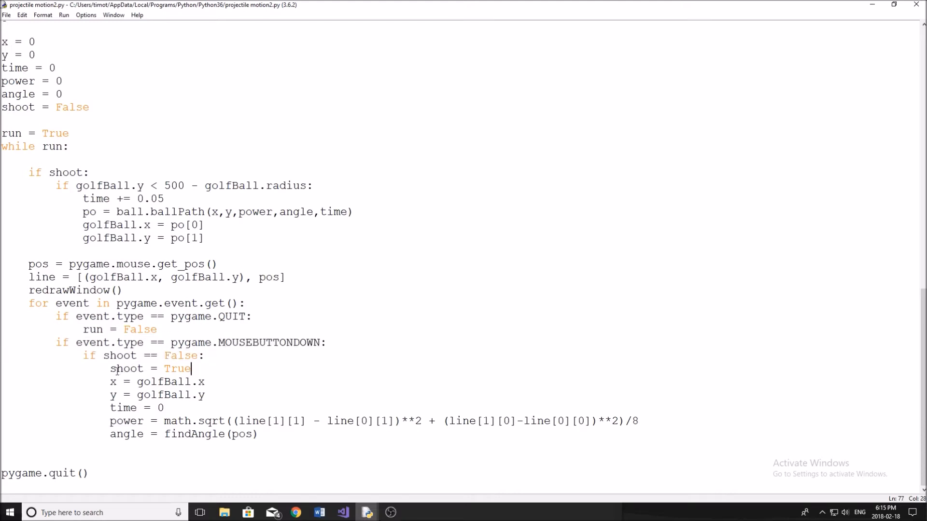
double_click(128, 367)
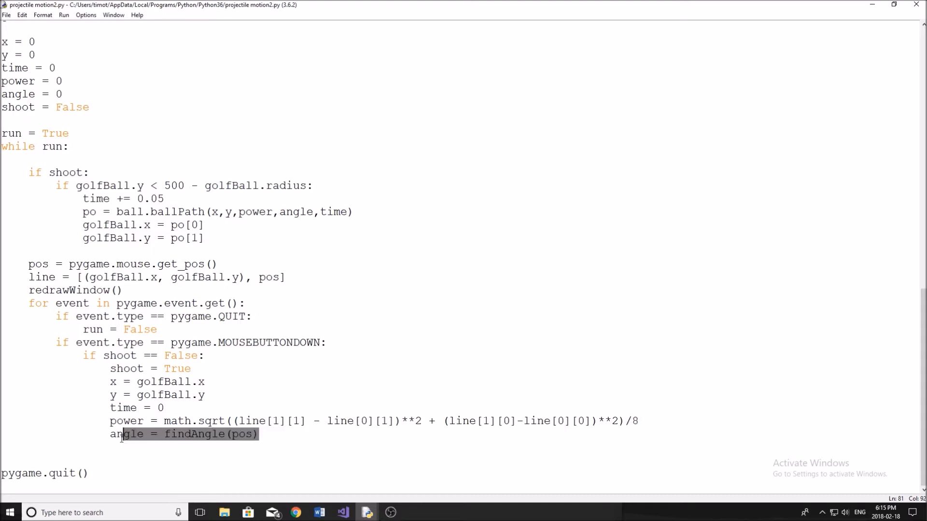
click(259, 435)
text(vel)
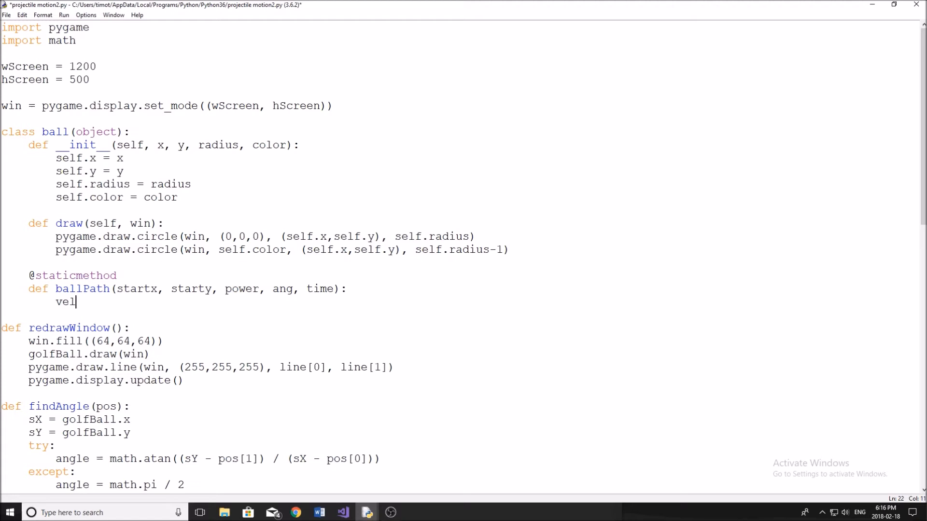
Step: Start the velx and vely lines and complete velx = math.cos(angle) * power
text(x)
text(ve)
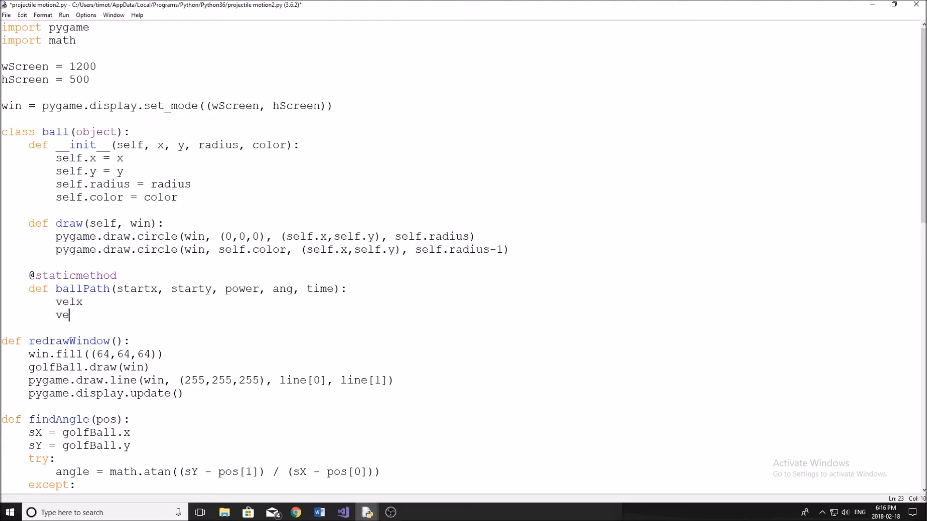
text(ly)
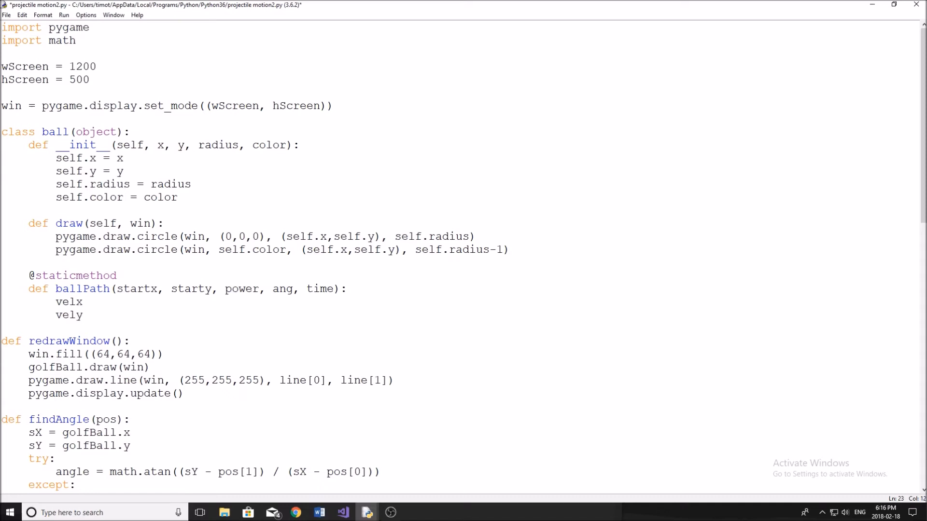
click(122, 321)
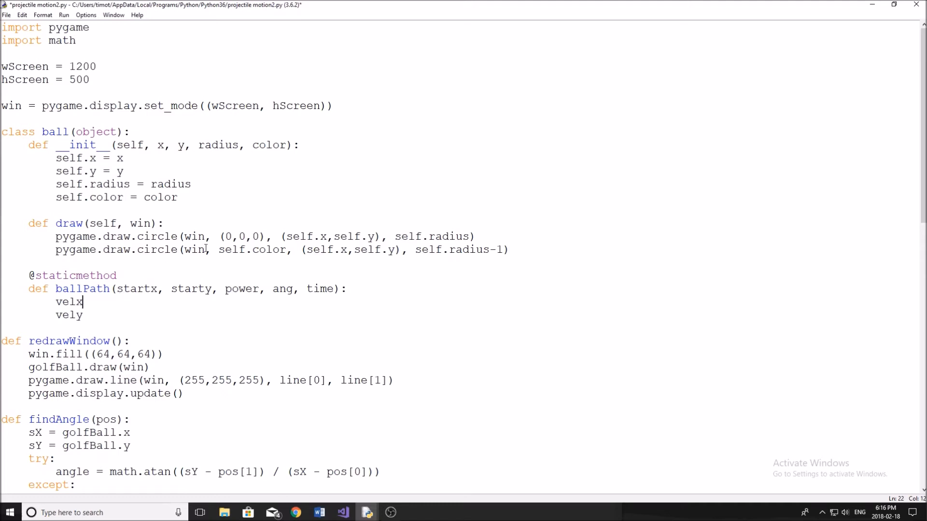
mouse_move(278, 244)
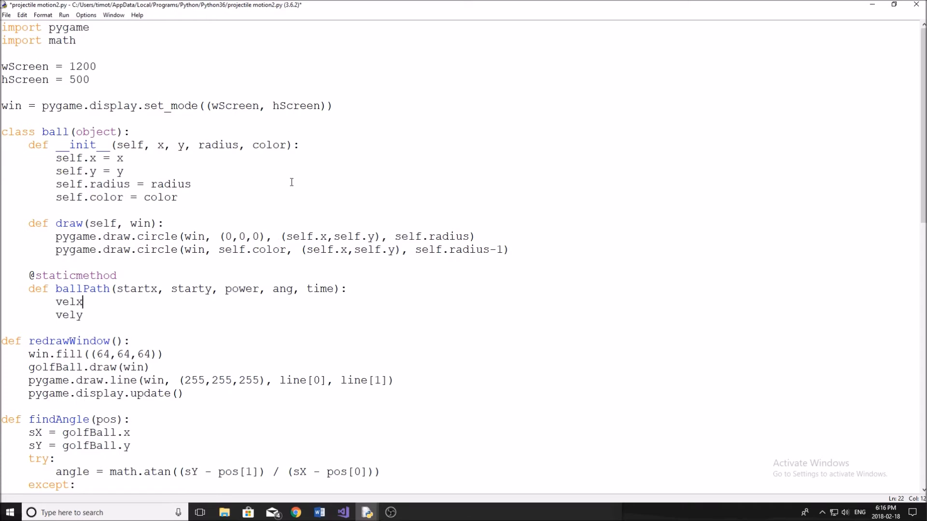
mouse_move(306, 136)
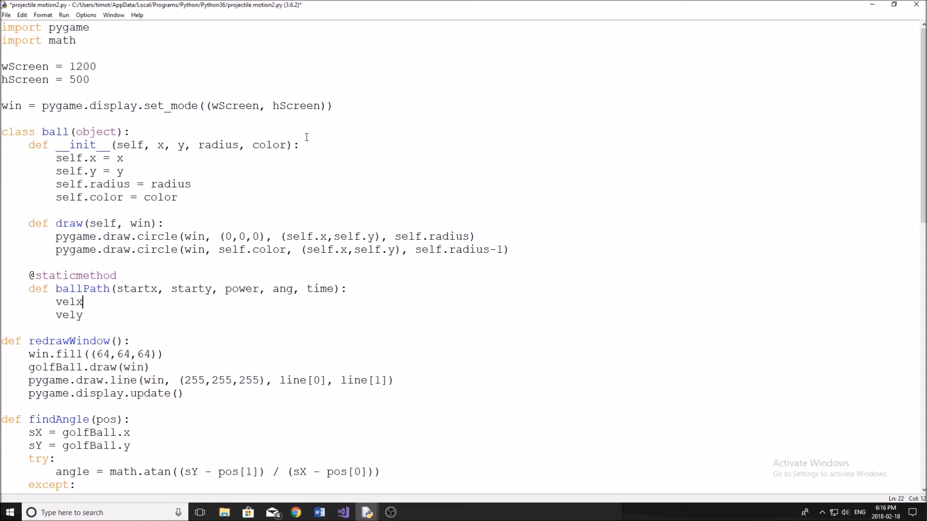
mouse_move(423, 136)
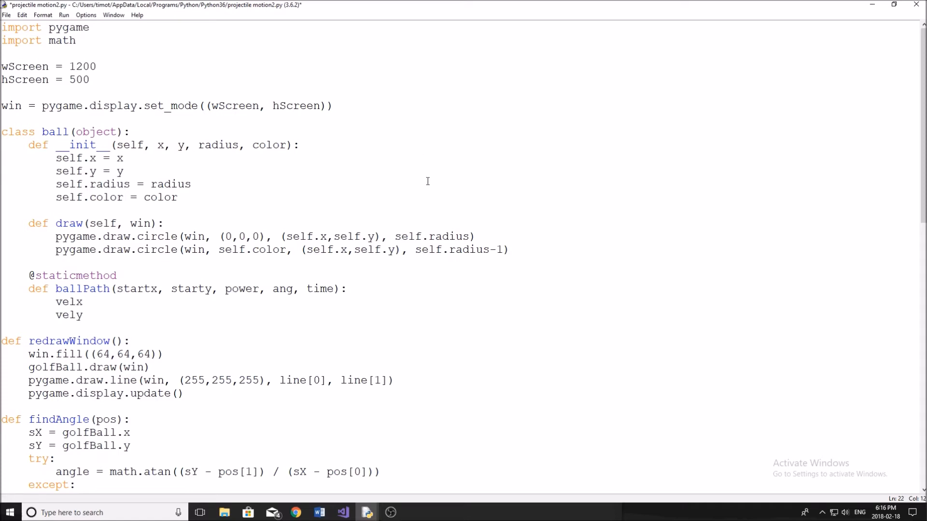
mouse_move(238, 293)
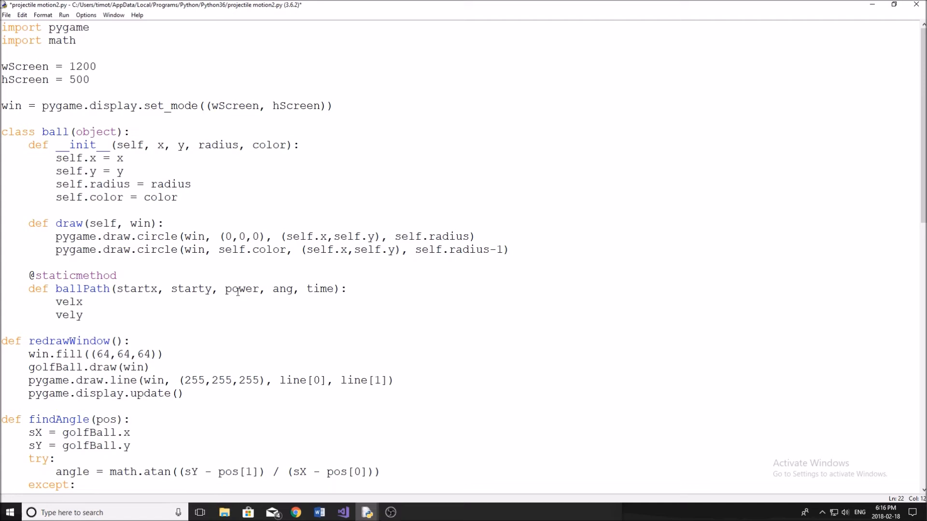
text(=)
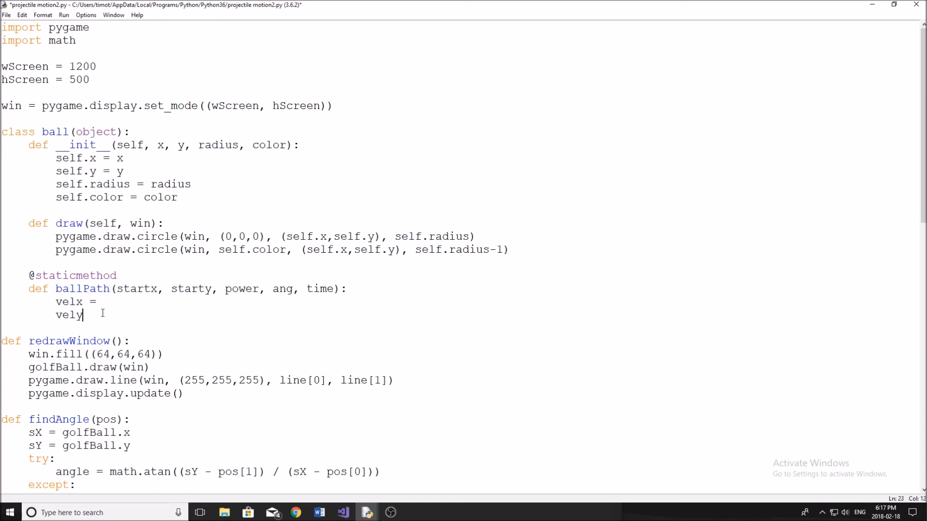
click(101, 302)
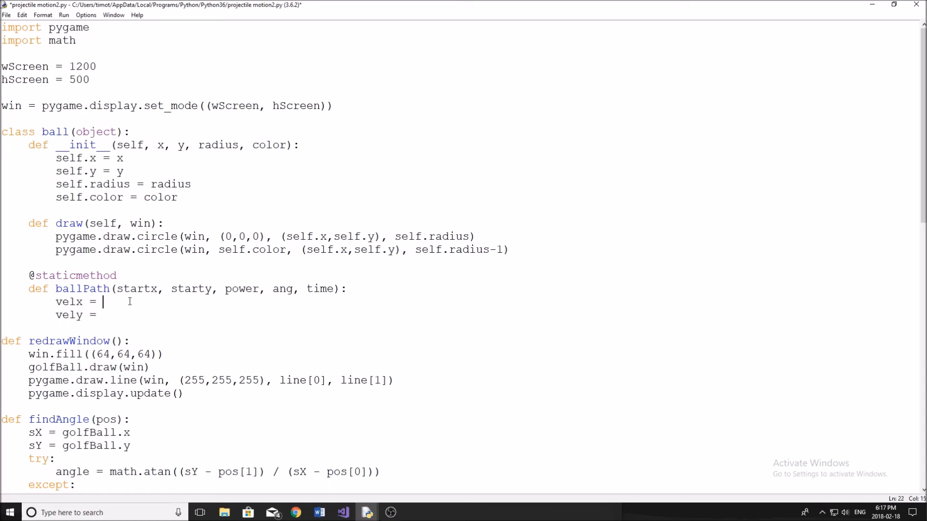
text(math)
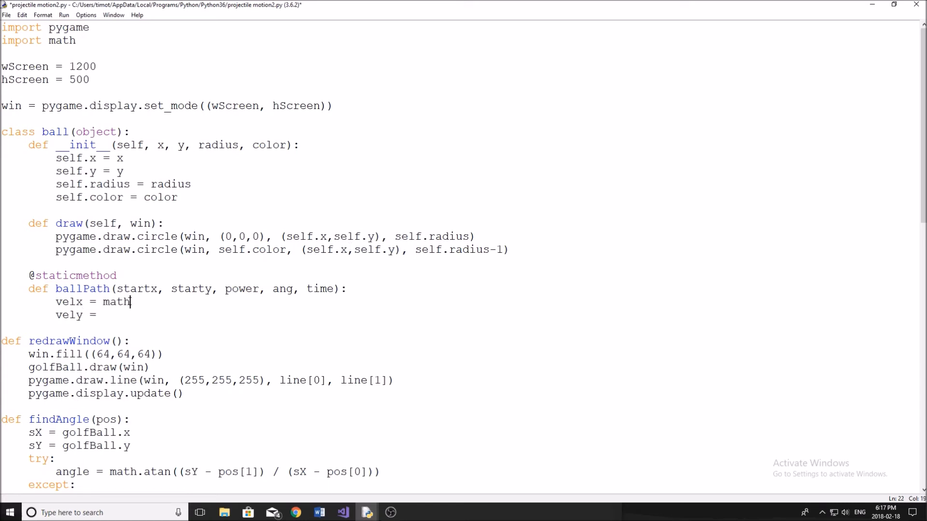
text(.cos())
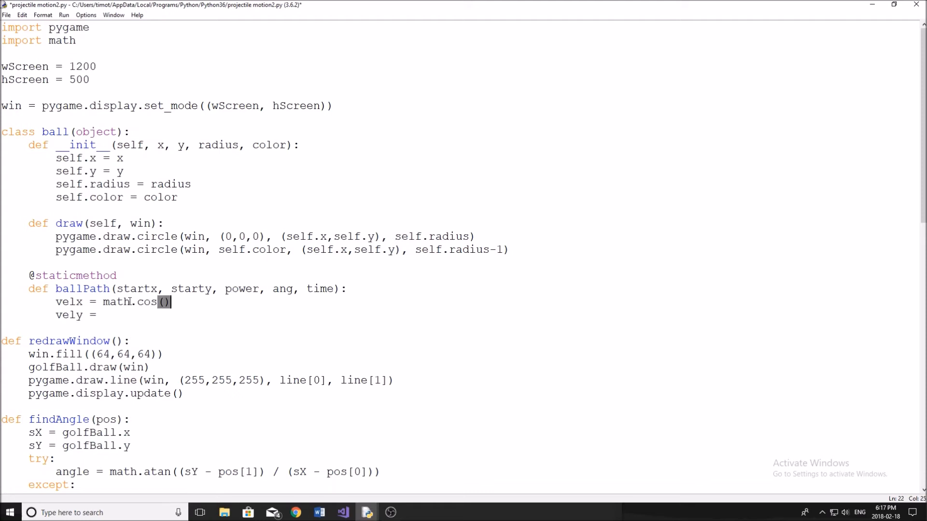
text(angle)
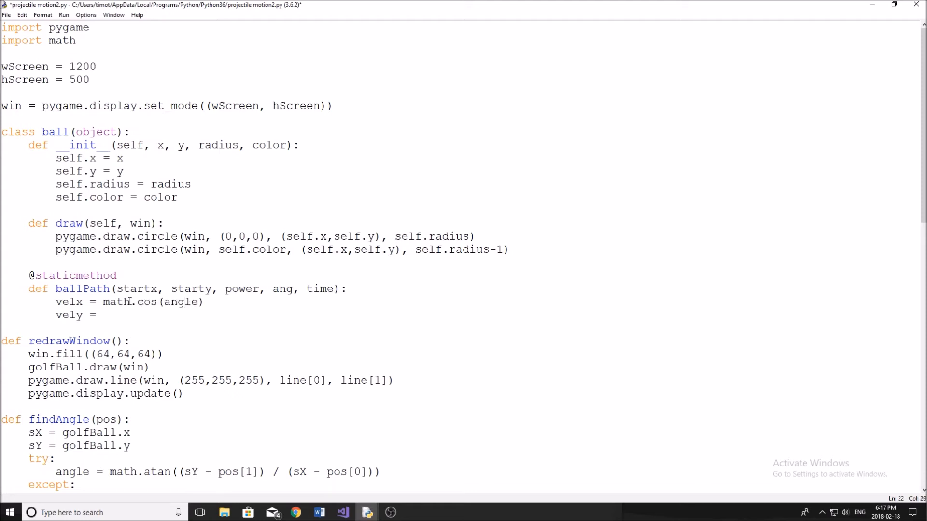
text(* powe)
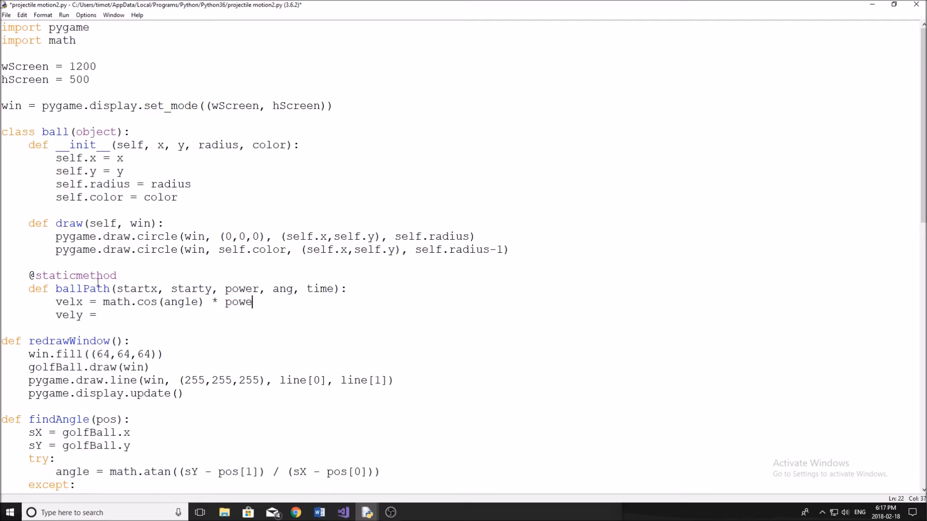
text(r)
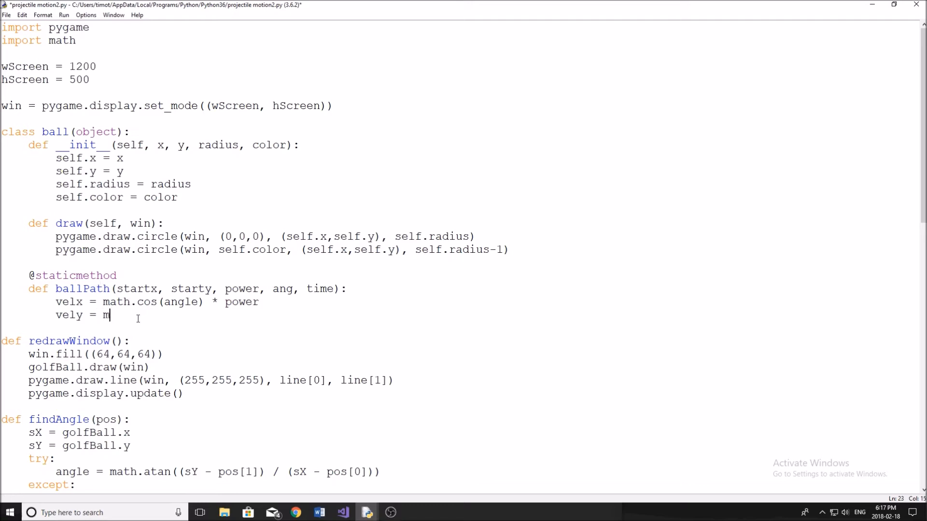
Step: Complete vely = math.sin(angle) * power
text(ath.sin)
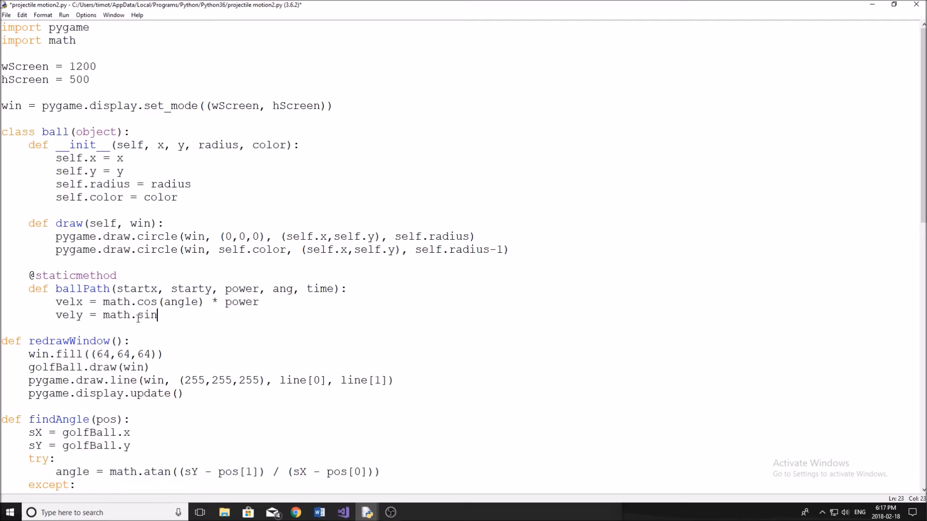
text((angle) *)
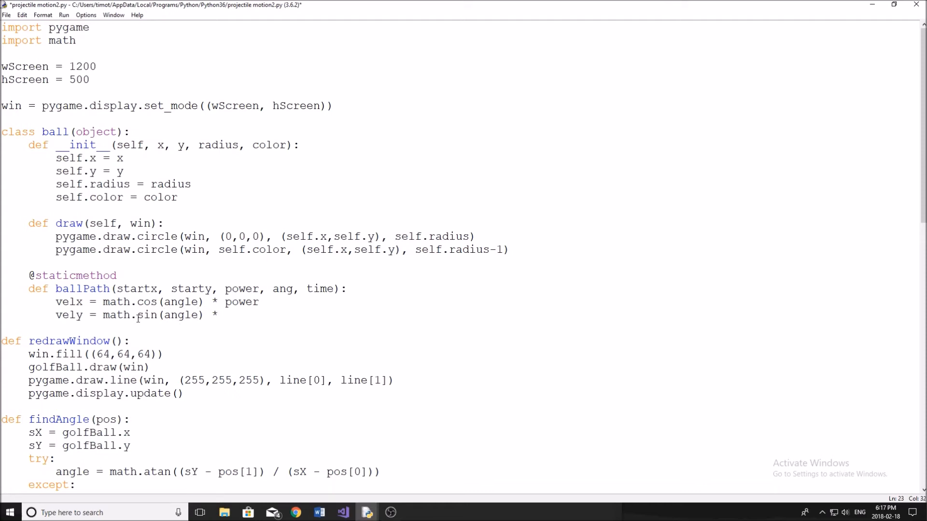
double_click(145, 315)
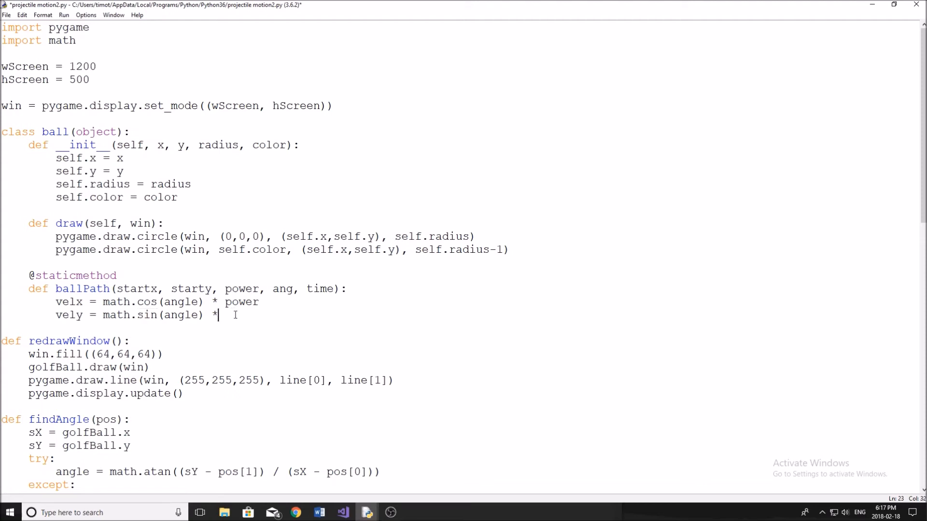
text(power)
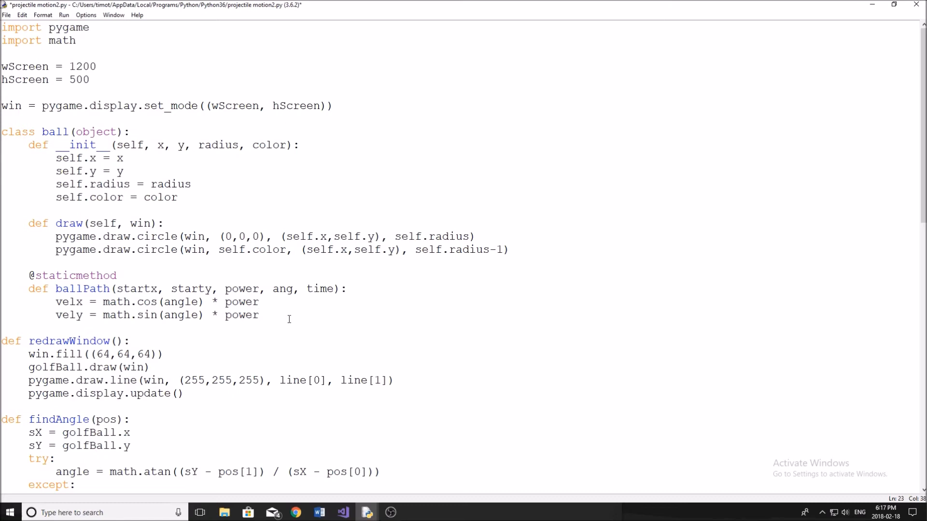
key(enter)
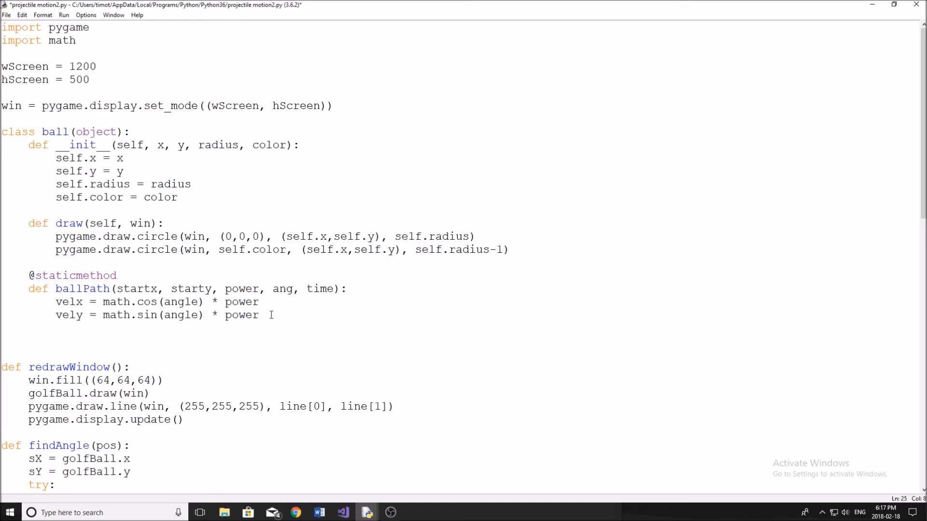
Step: Compute distX = velx * time in ballPath
text(distX)
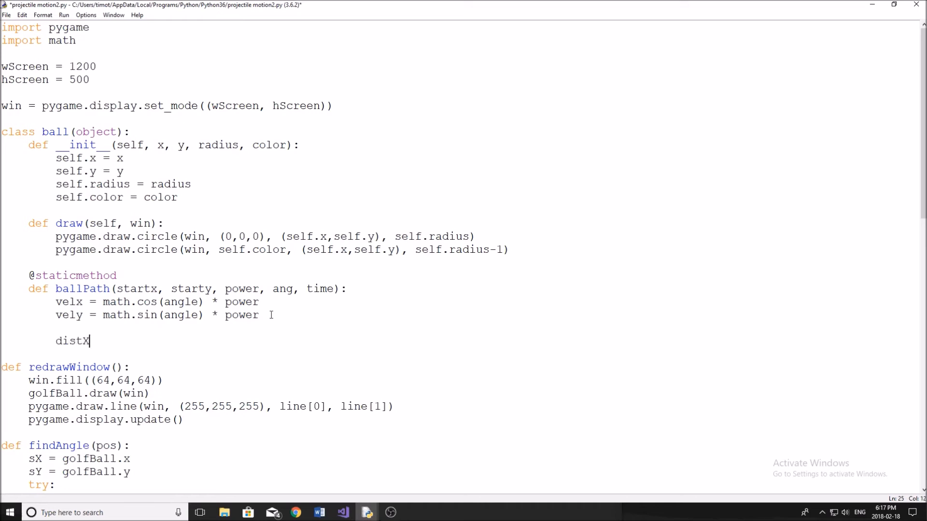
text(=)
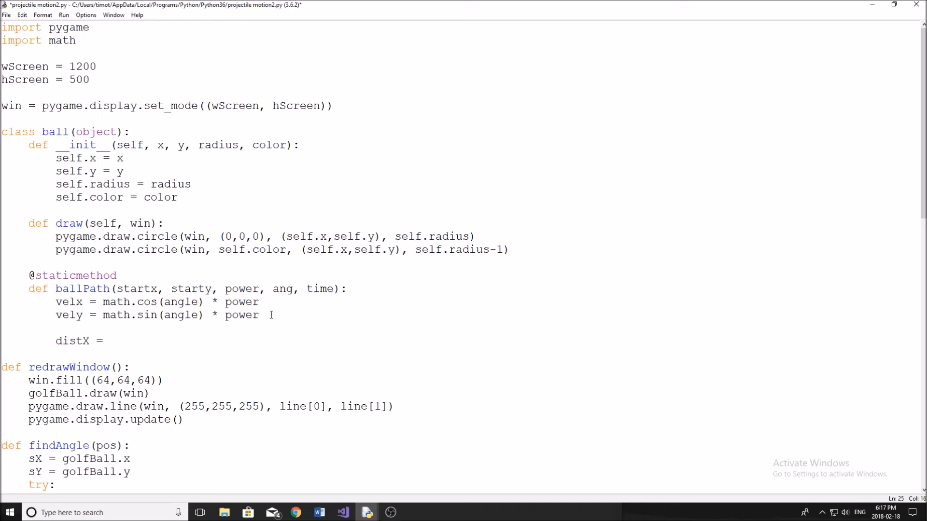
click(109, 341)
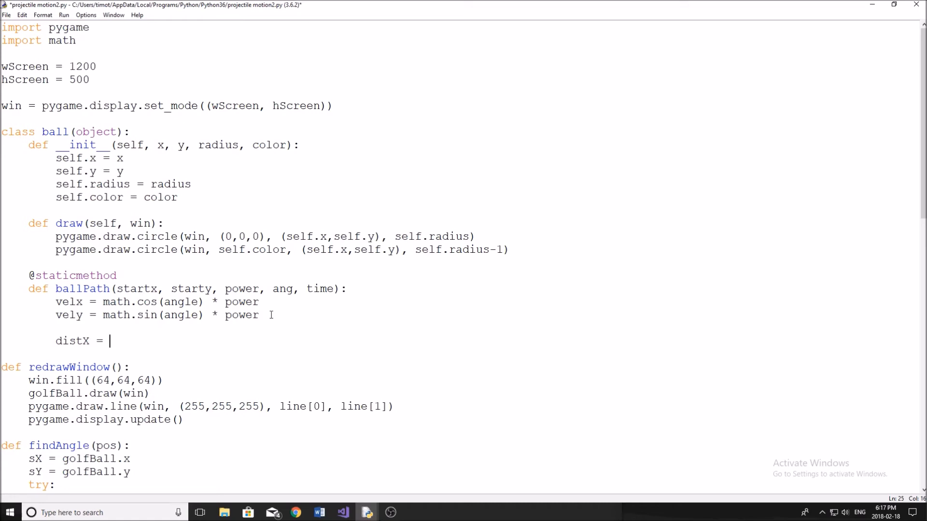
text(velx)
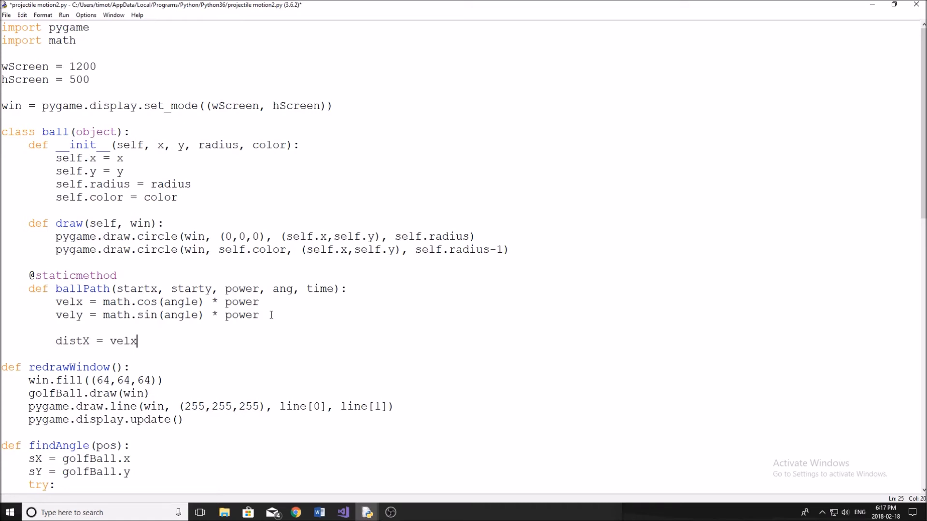
text(*)
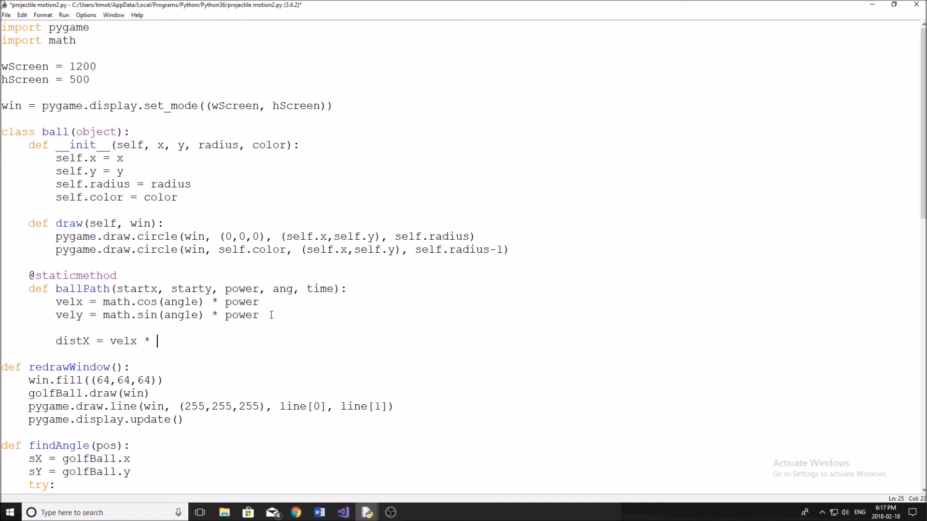
text(time)
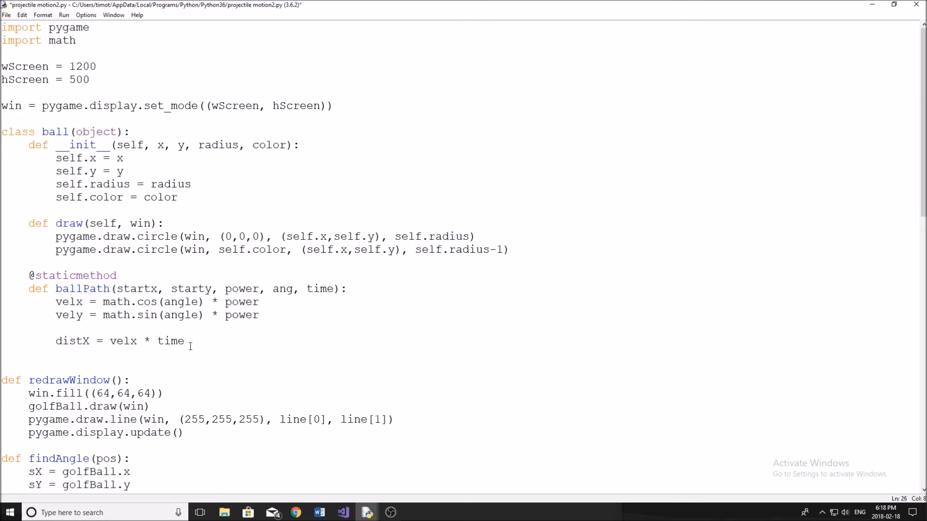
Step: Compute distY = (vely * time) + ((-4.9 * (time)**2)/2)
text(d)
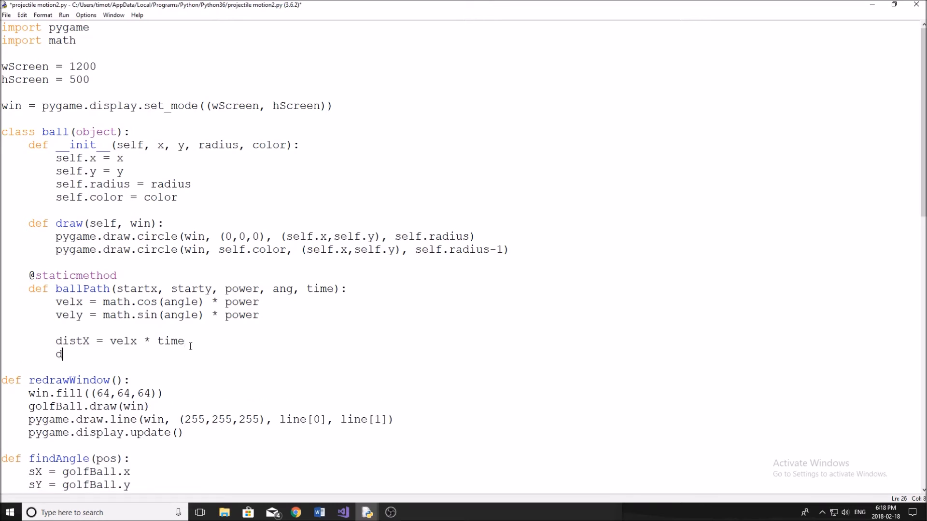
text(istY = ()
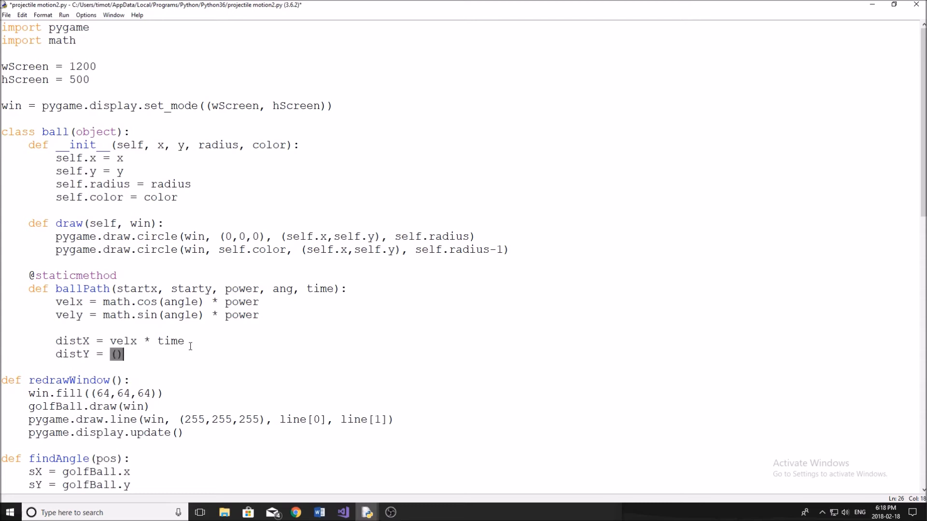
text(vely * time)
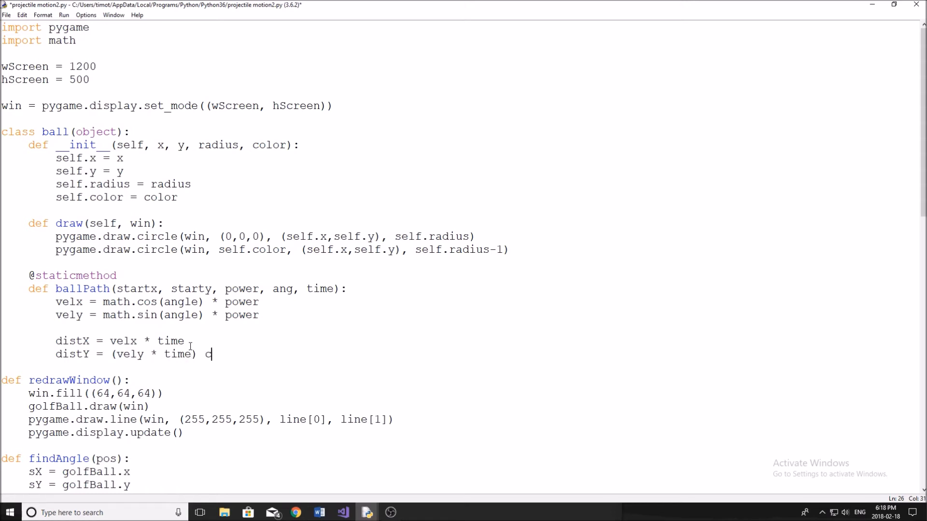
text(+)
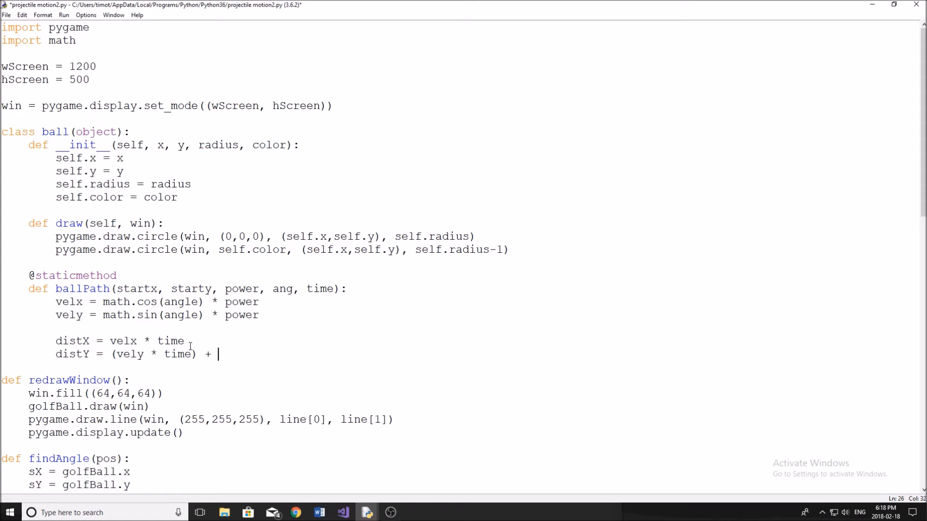
text(((-)
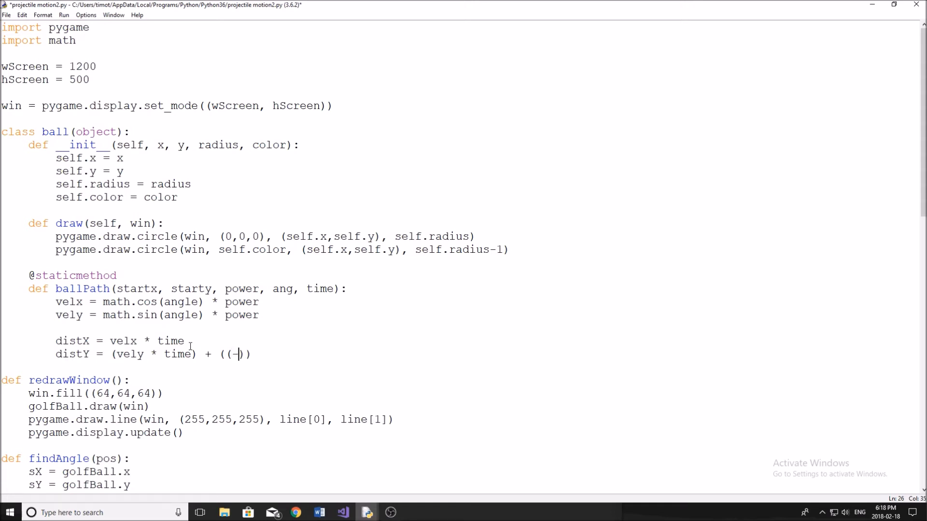
text(4.9)
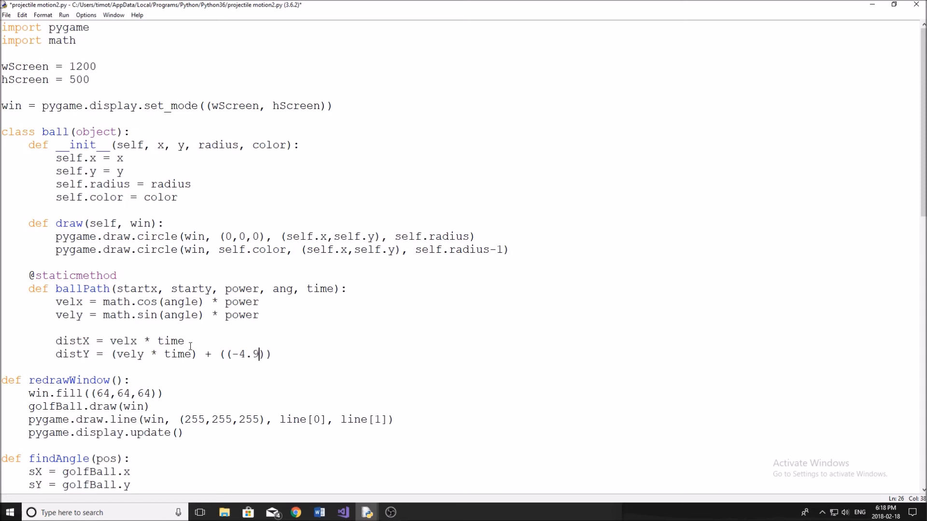
text(*)
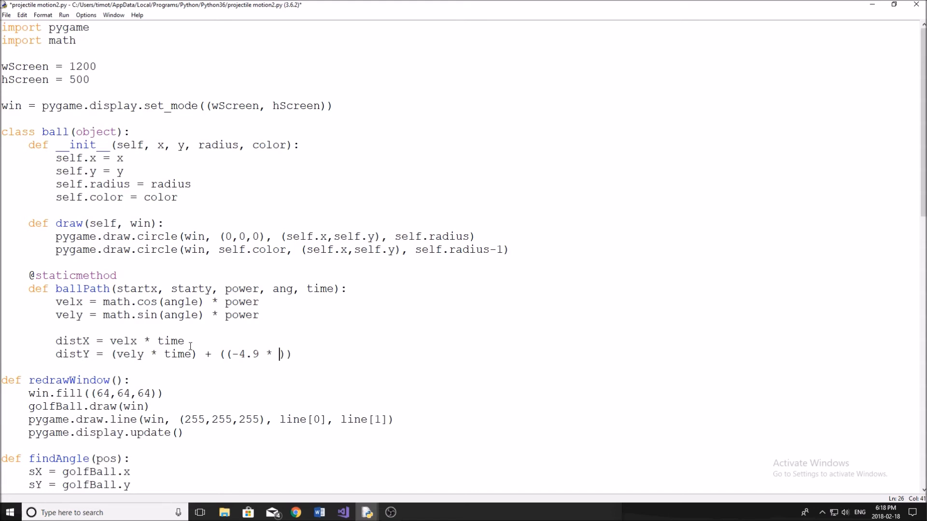
text(()
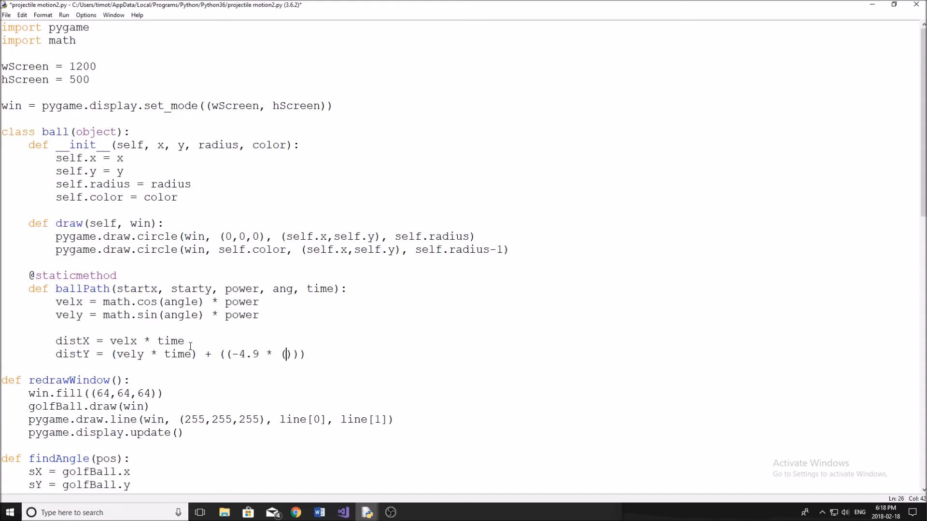
text(time)
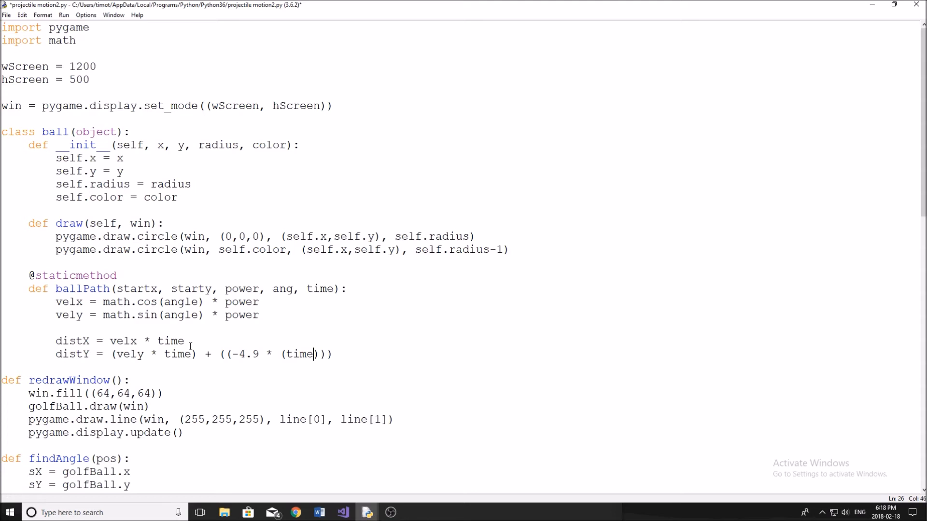
text(**)
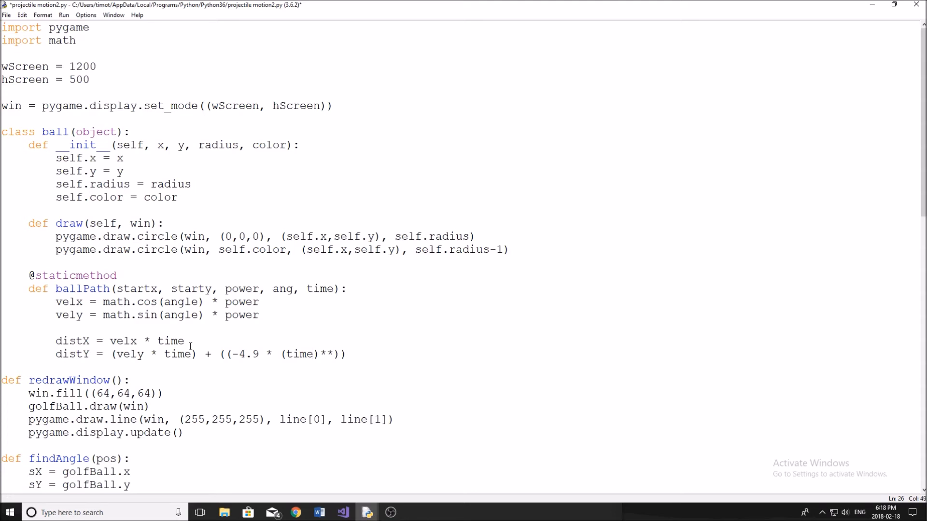
text(2)
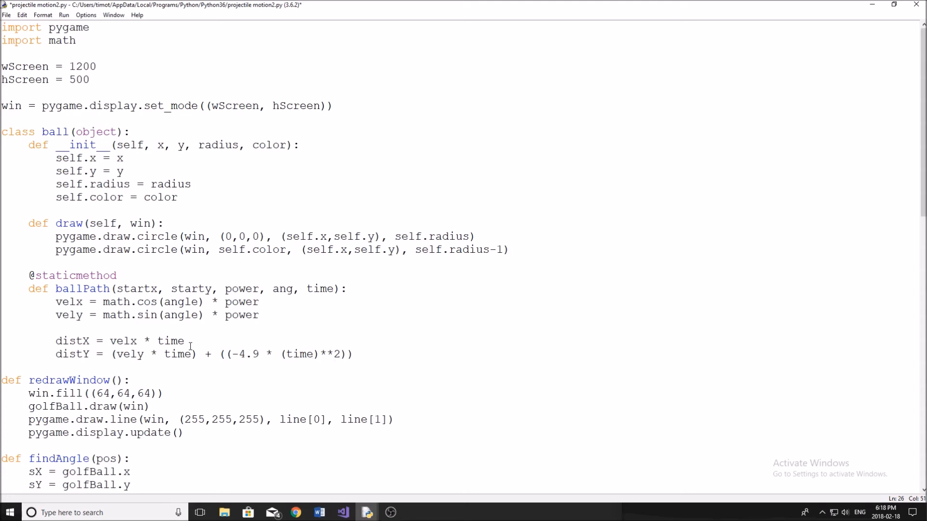
text(/2)
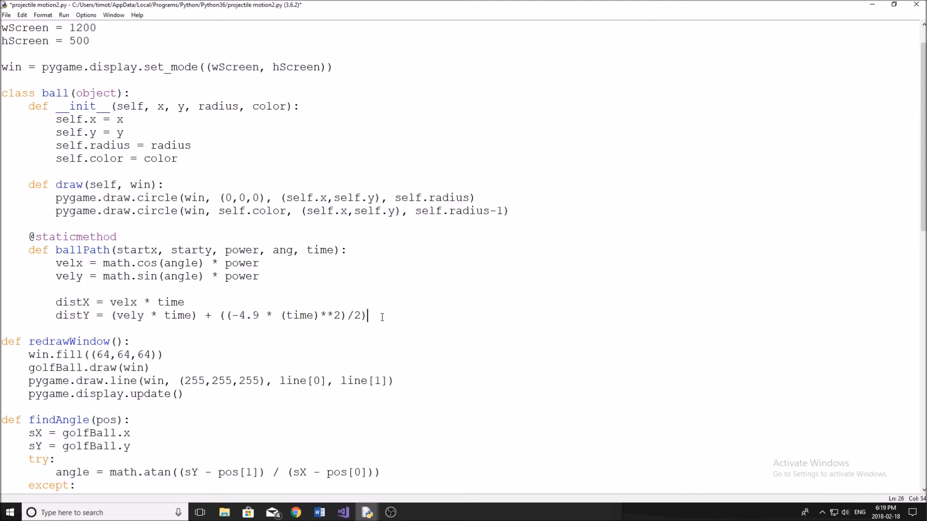
Step: Compute newx = round(distX + startx)
key(enter)
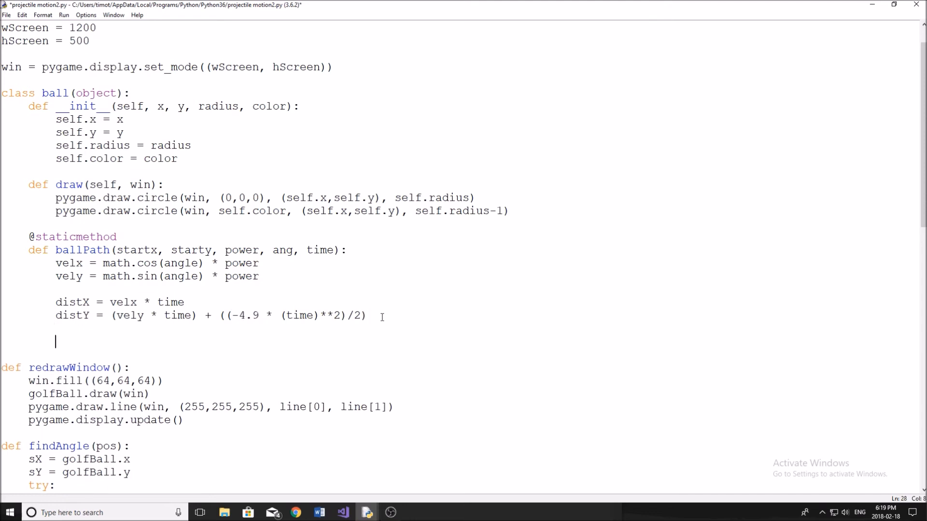
text(newx =)
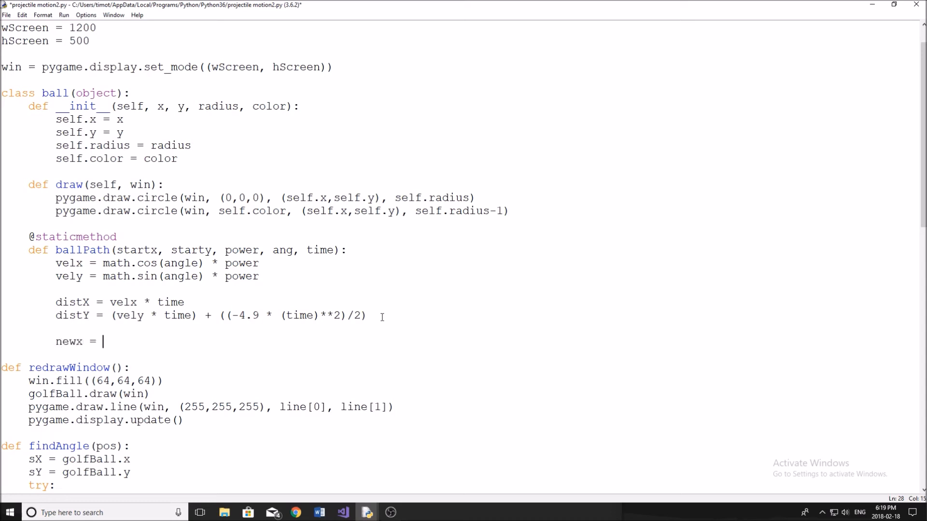
text(round)
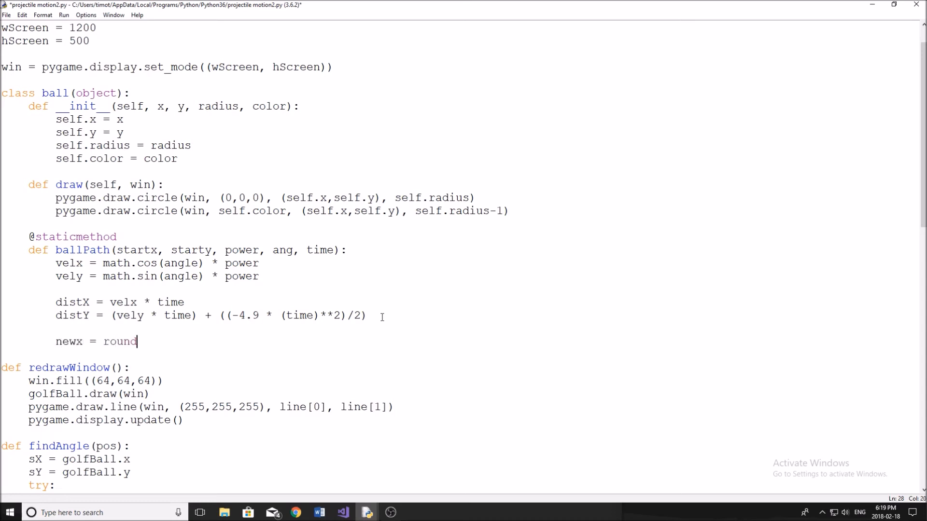
text(())
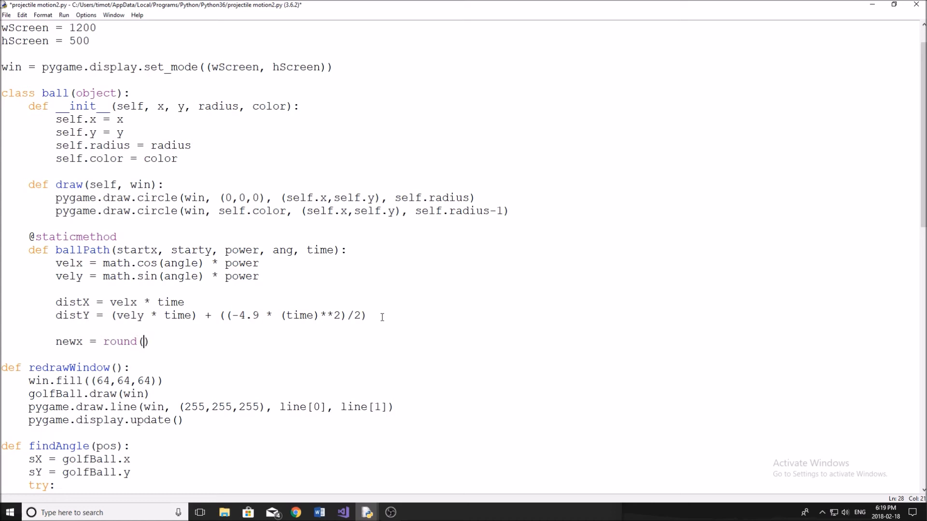
text(distX)
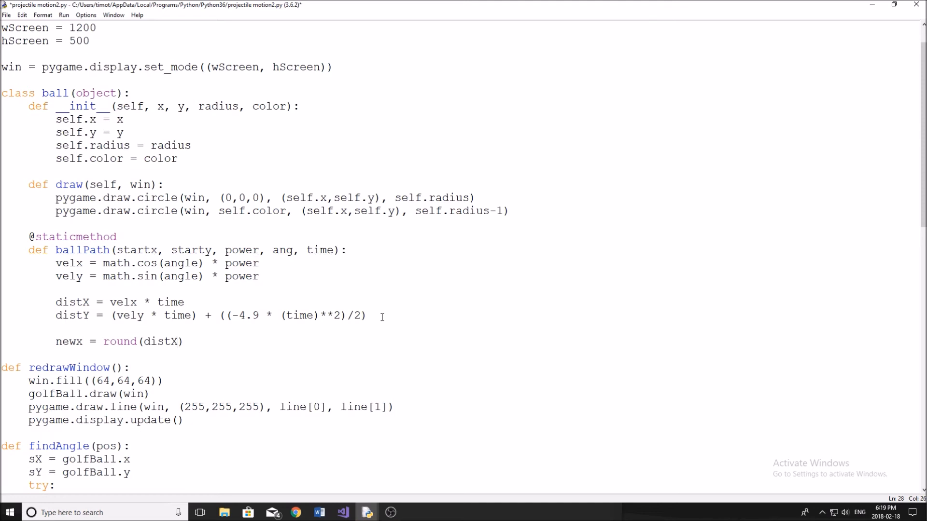
text(+ star)
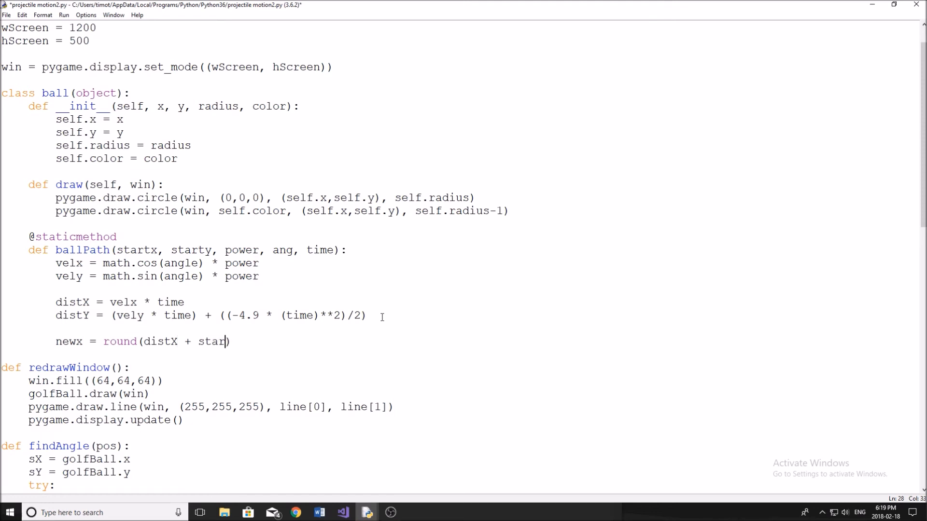
text(tx)
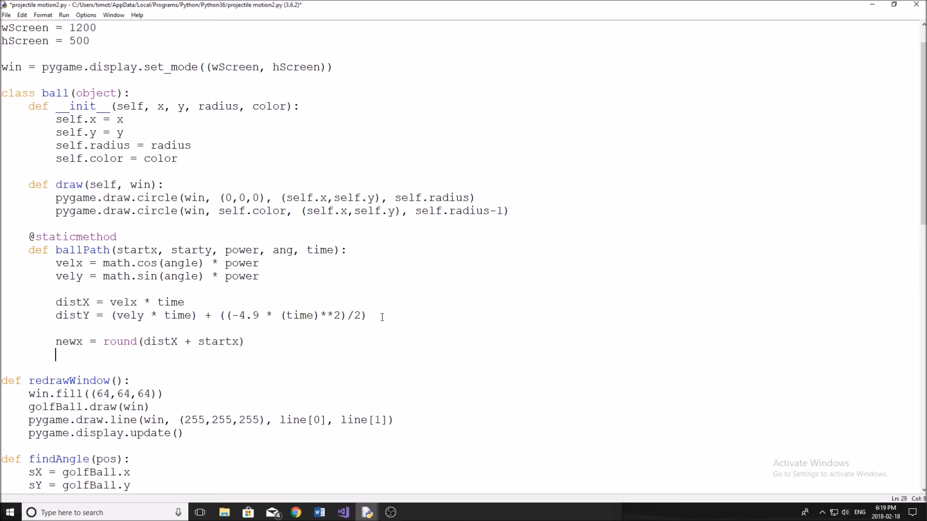
Step: Compute newy = round(starty - distY) and return (newx, newy)
text(ney)
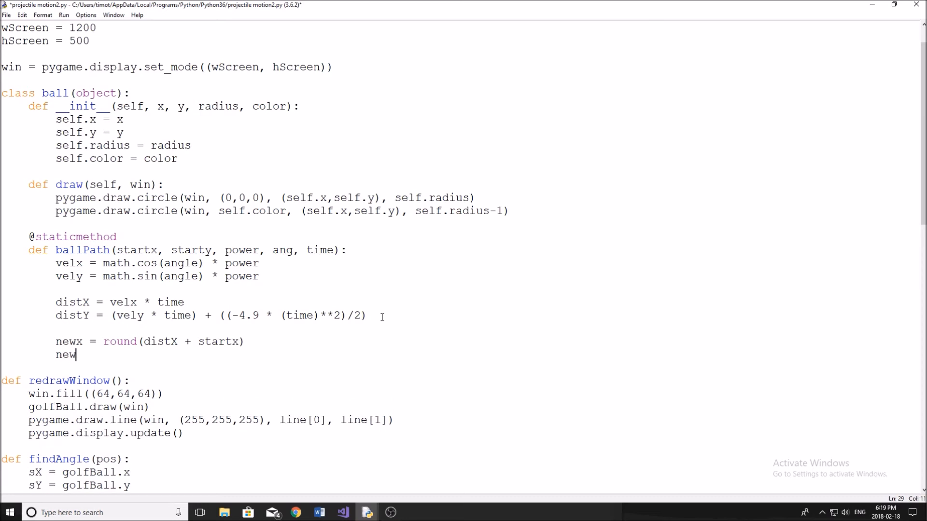
text(y)
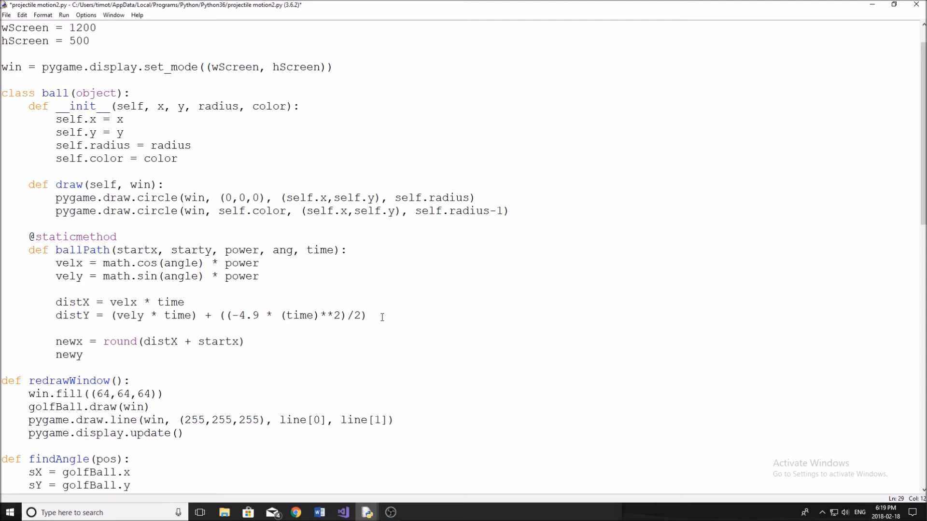
text(=)
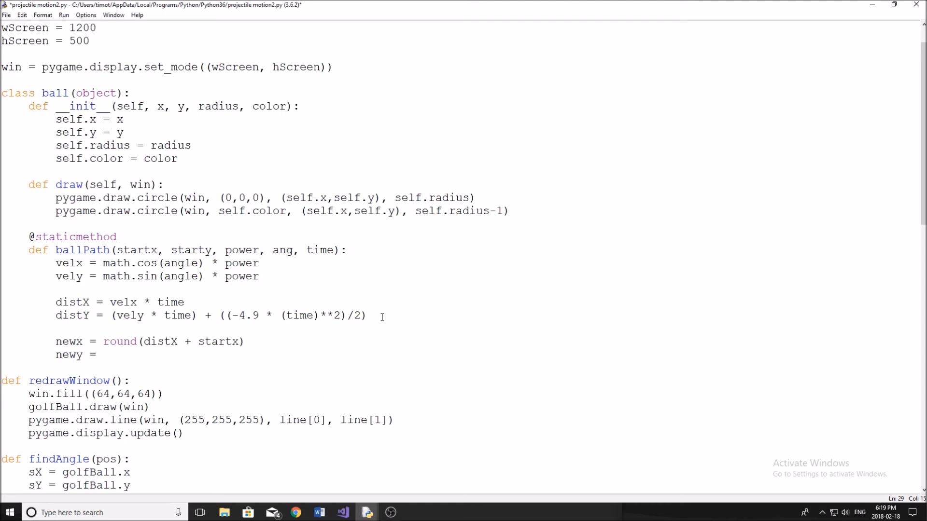
text(round())
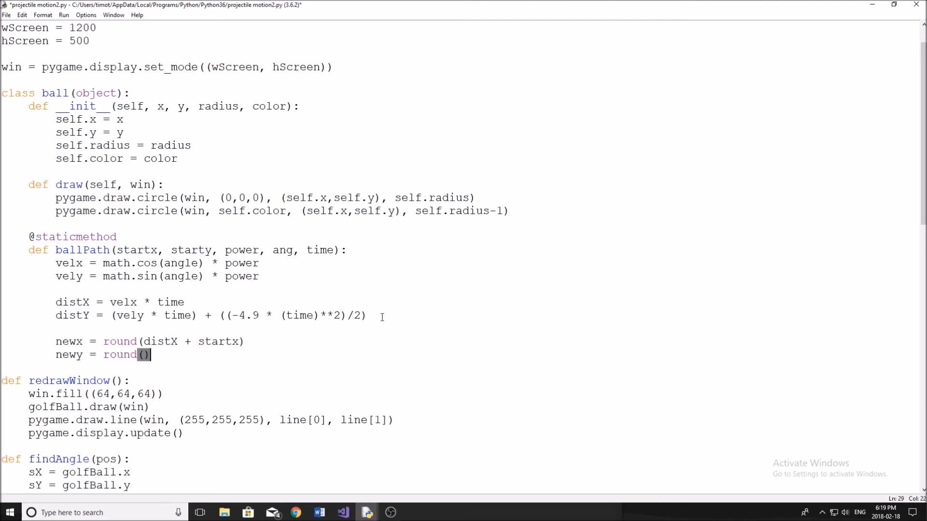
text(starty -)
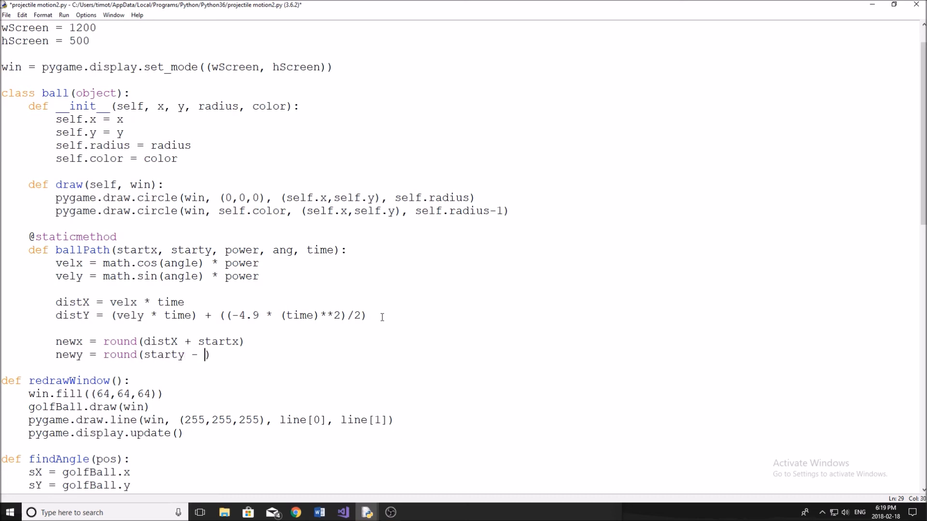
text(distY)
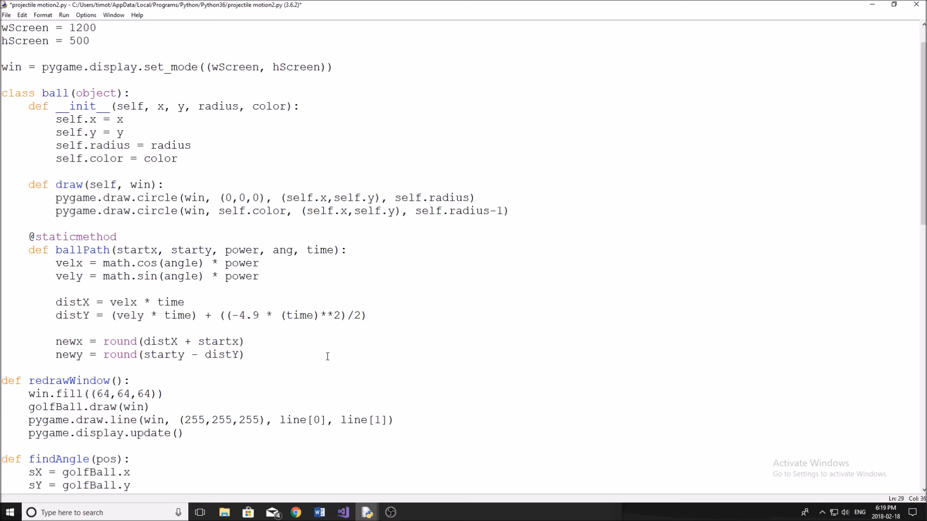
text(return)
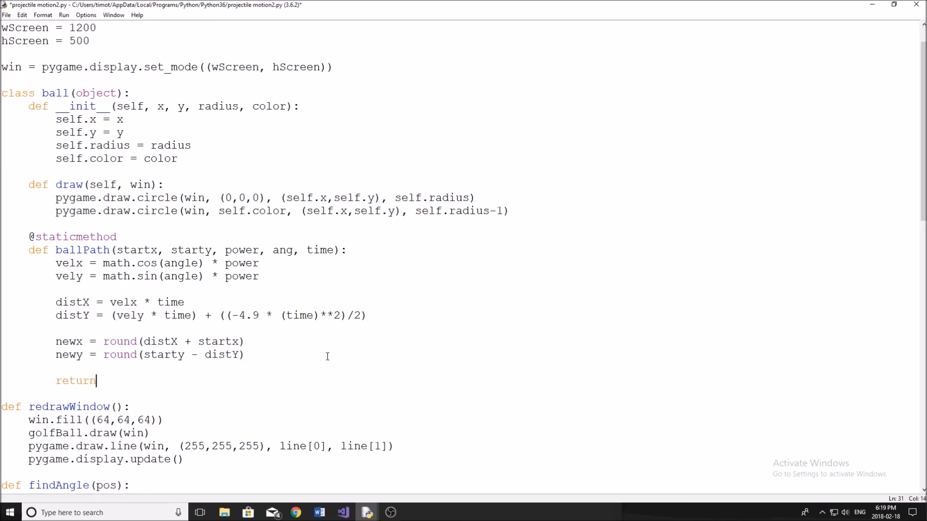
text(()
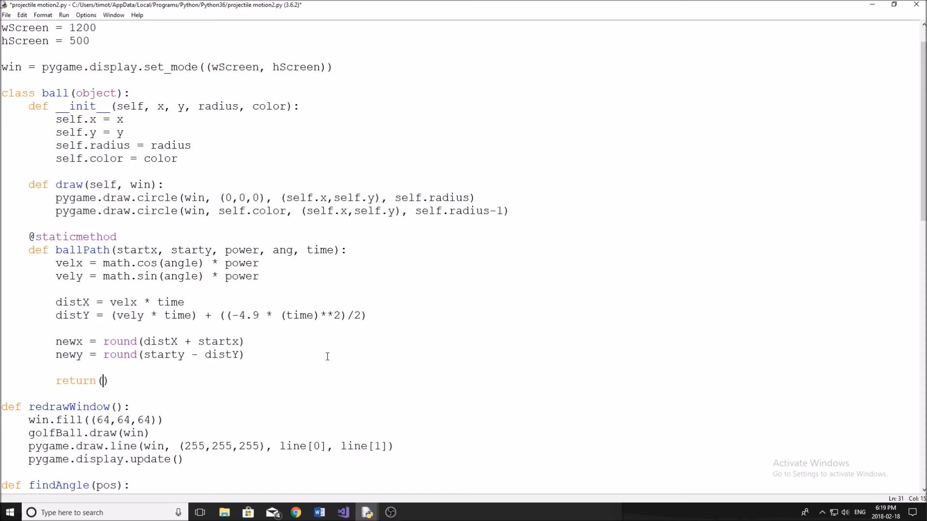
text(newx, n)
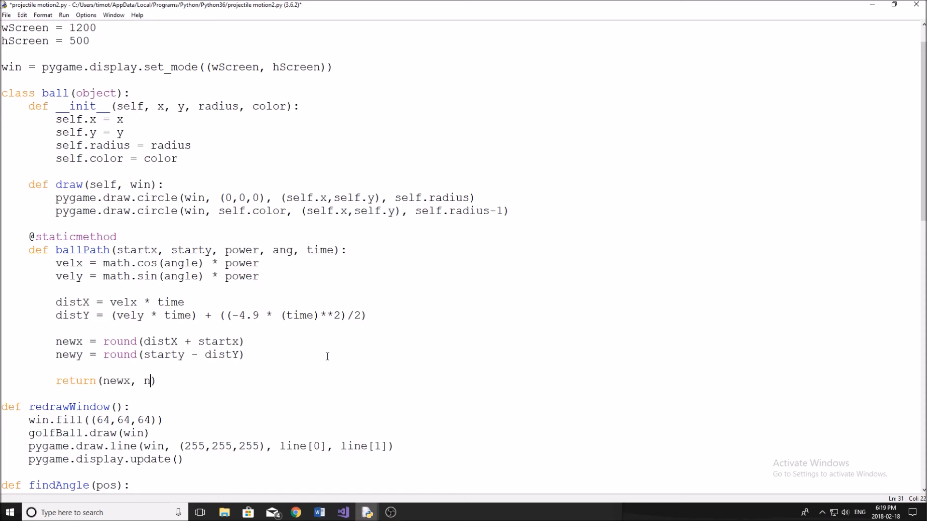
text(ewy)
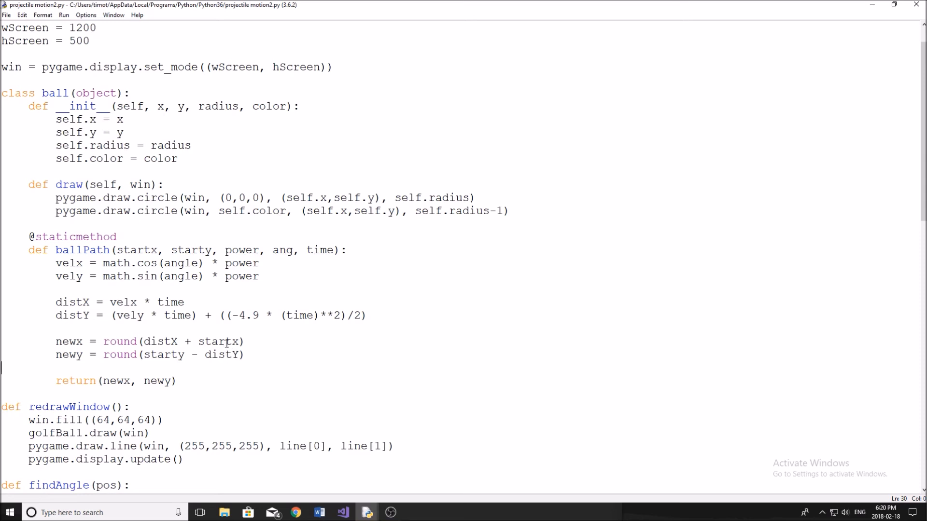
drag(30, 250, 176, 380)
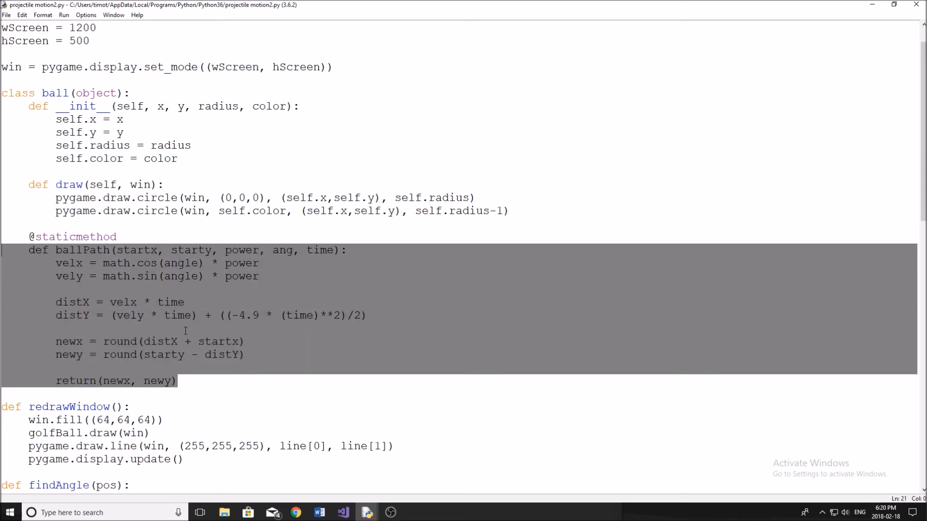
click(212, 380)
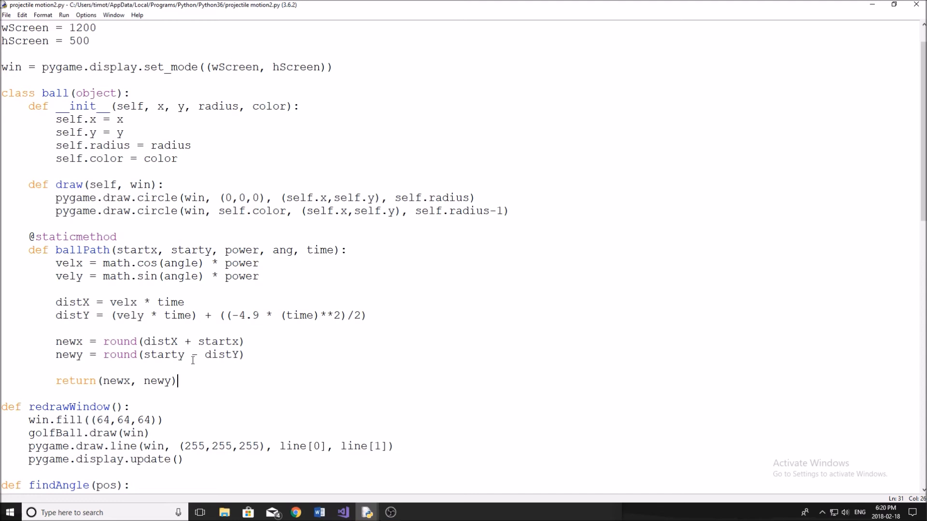
scroll(down, 3)
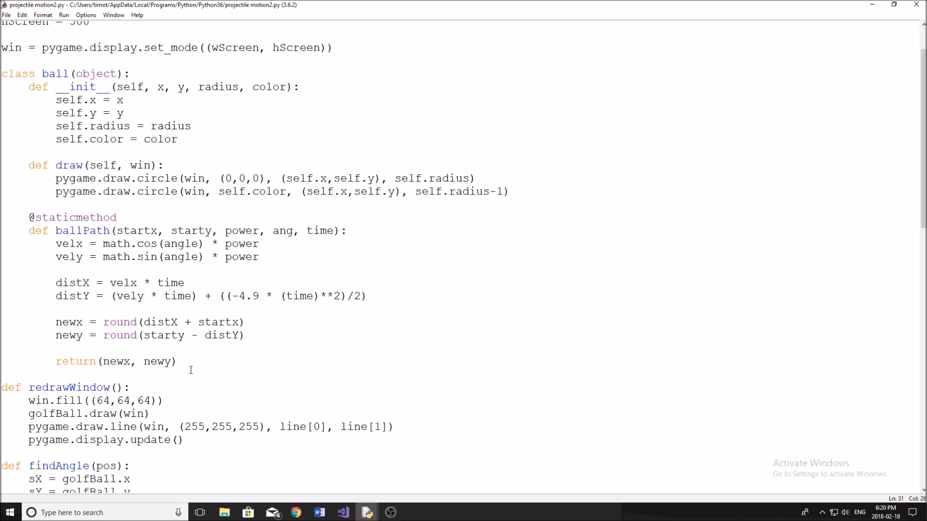
click(177, 361)
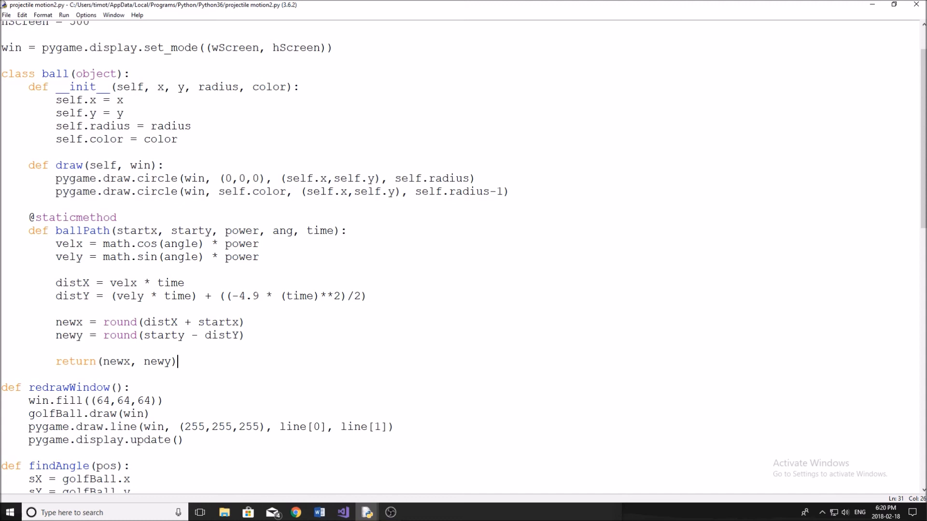
scroll(down, 3)
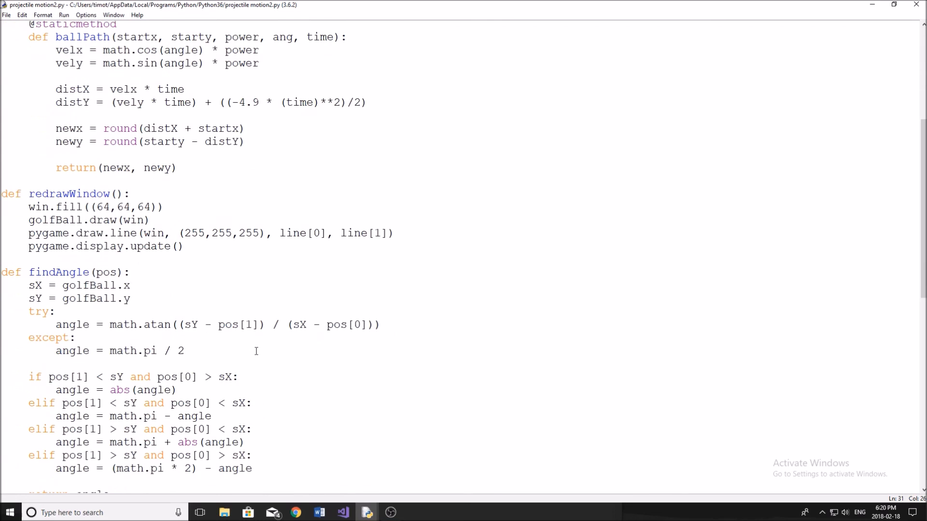
scroll(down, 3)
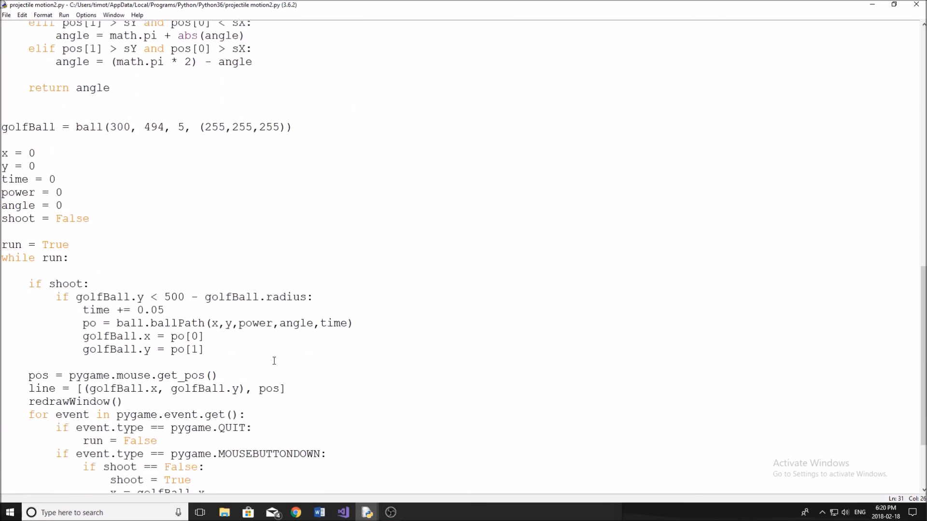
scroll(down, 3)
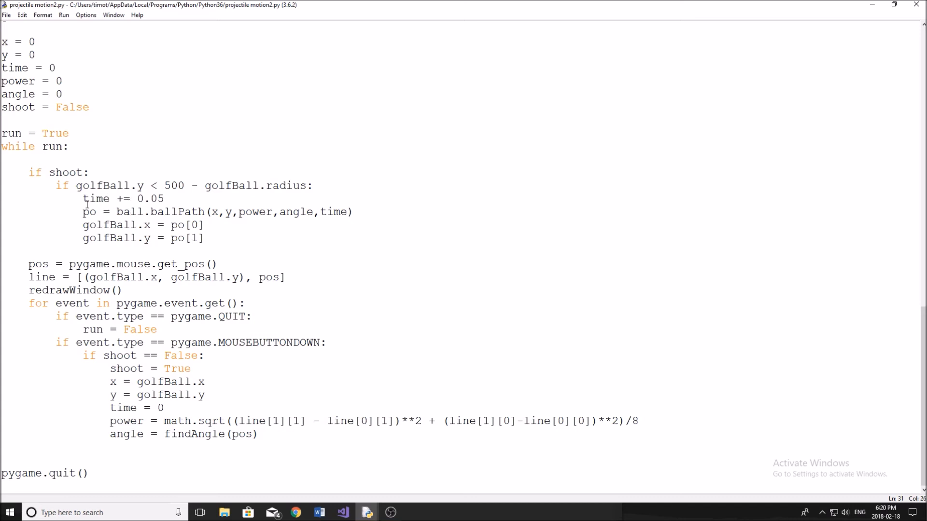
Step: Add an else branch setting shoot = False and golfBall.y = 494 when the ball reaches ground
key(Enter)
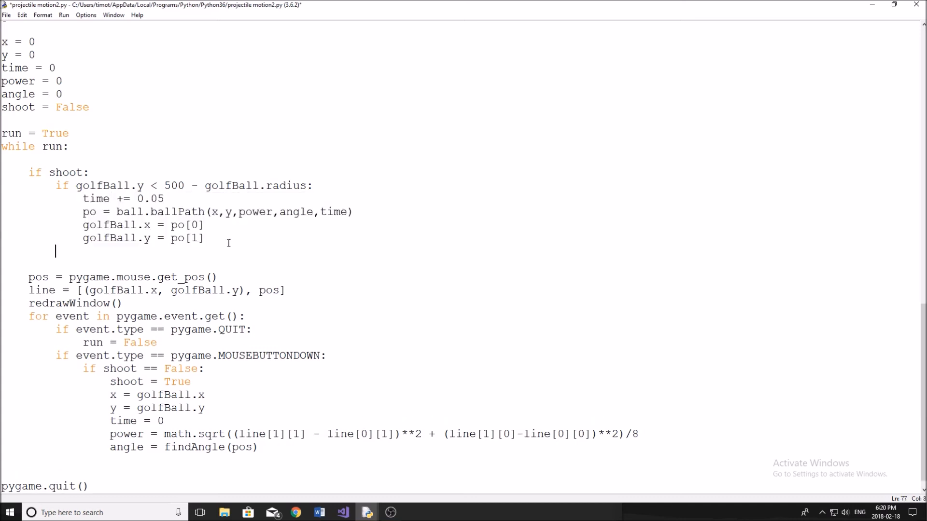
text(else:)
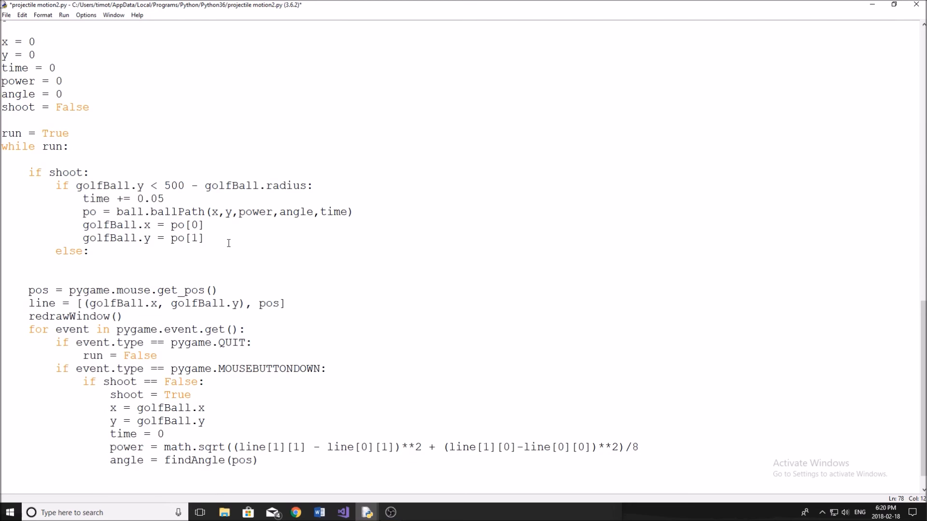
text(s)
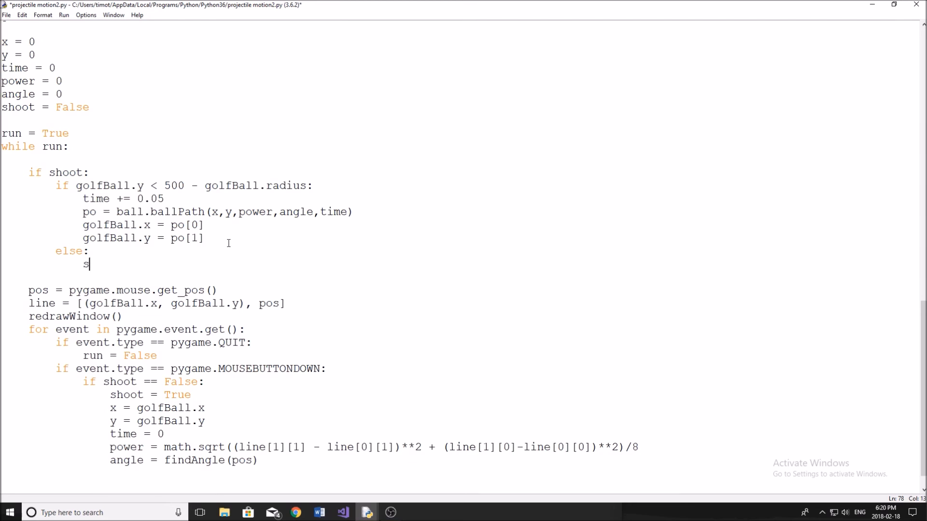
text(hoot = F)
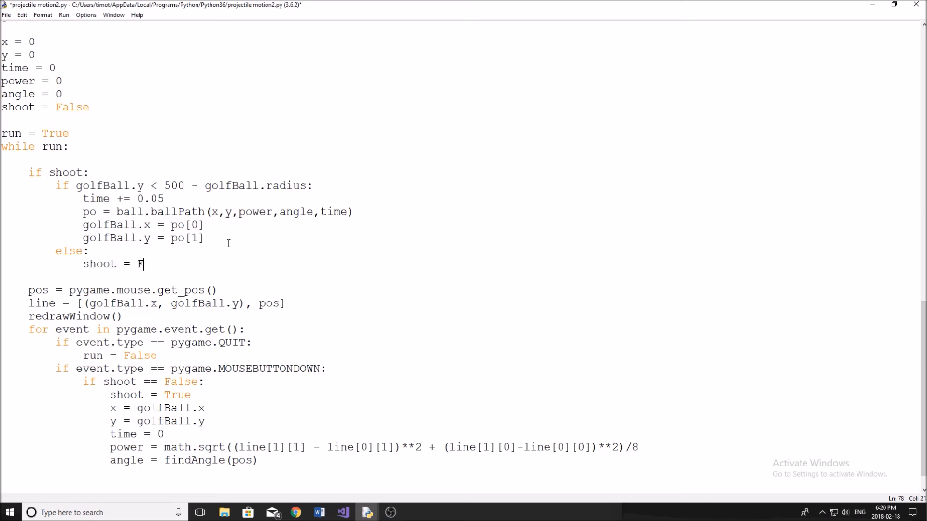
text(alse)
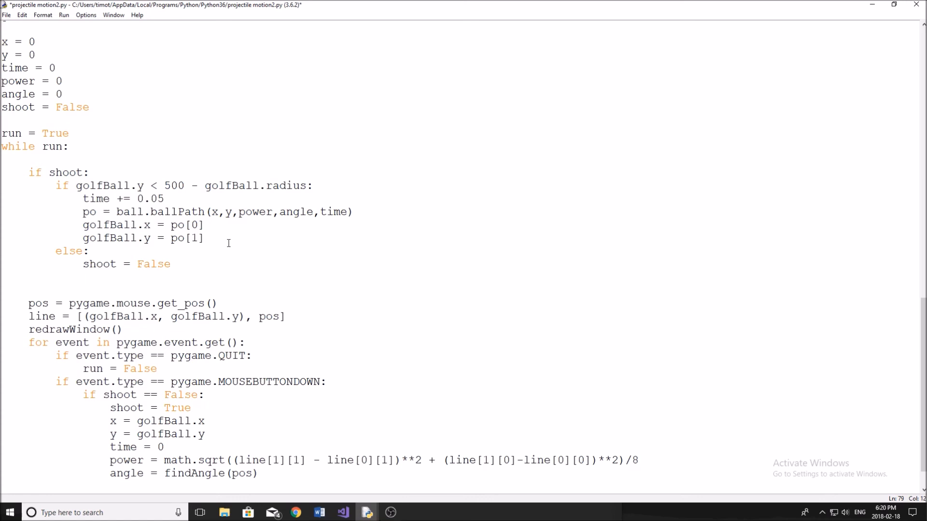
text(golfB)
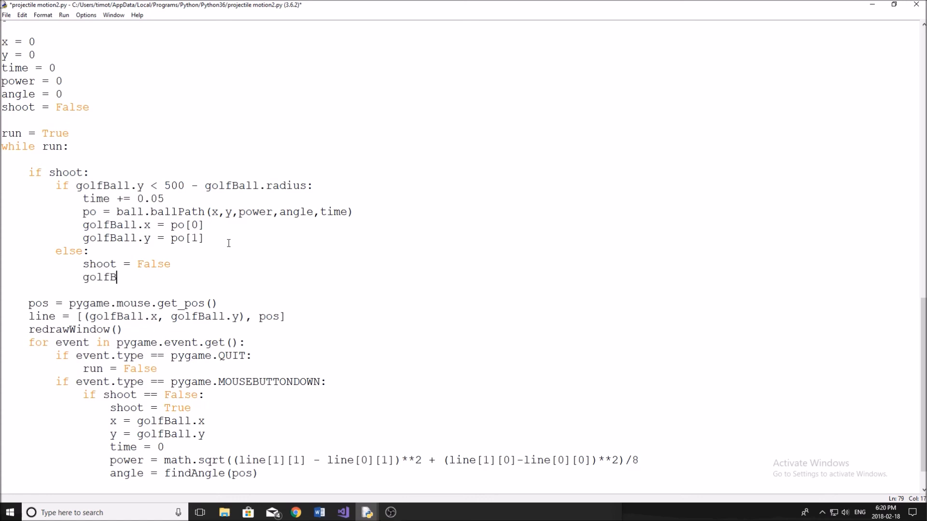
text(all.y)
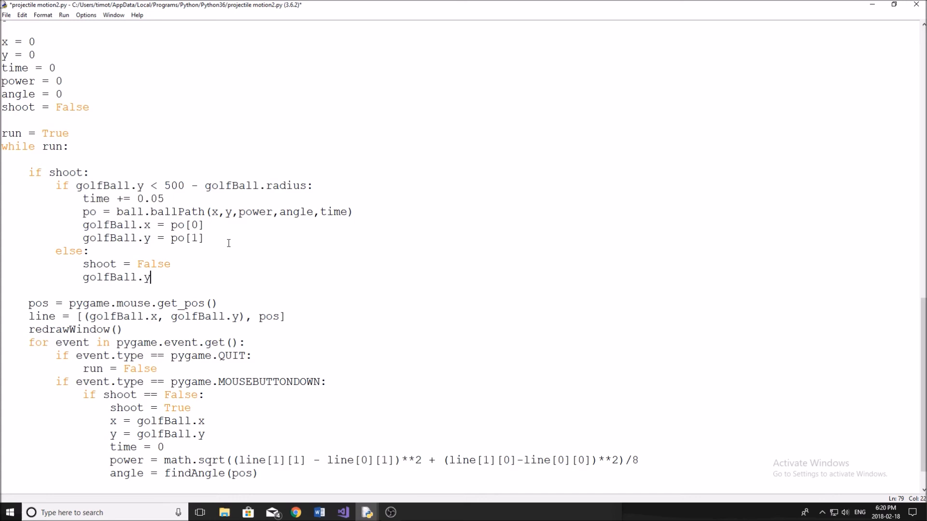
text(= 494)
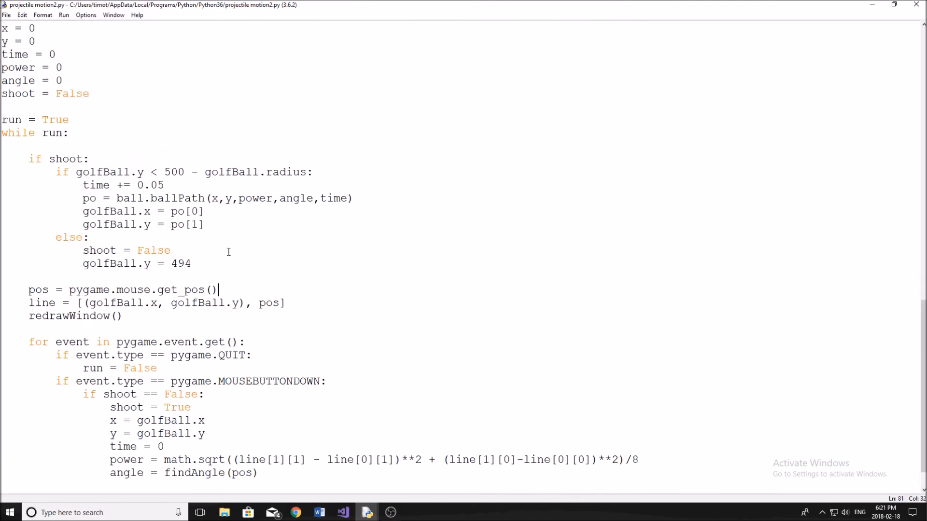
Step: Test-run the script, then change the time step from 0.05 to 0.025
click(104, 186)
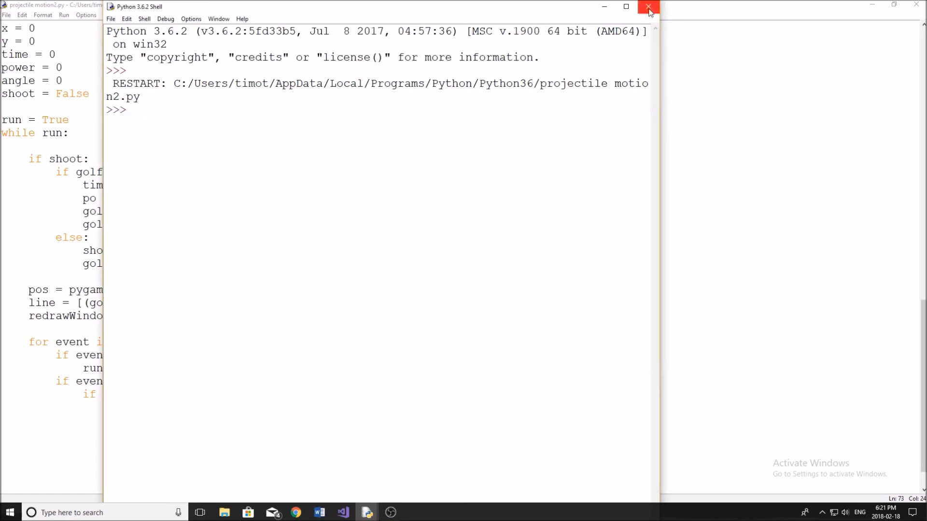
click(648, 7)
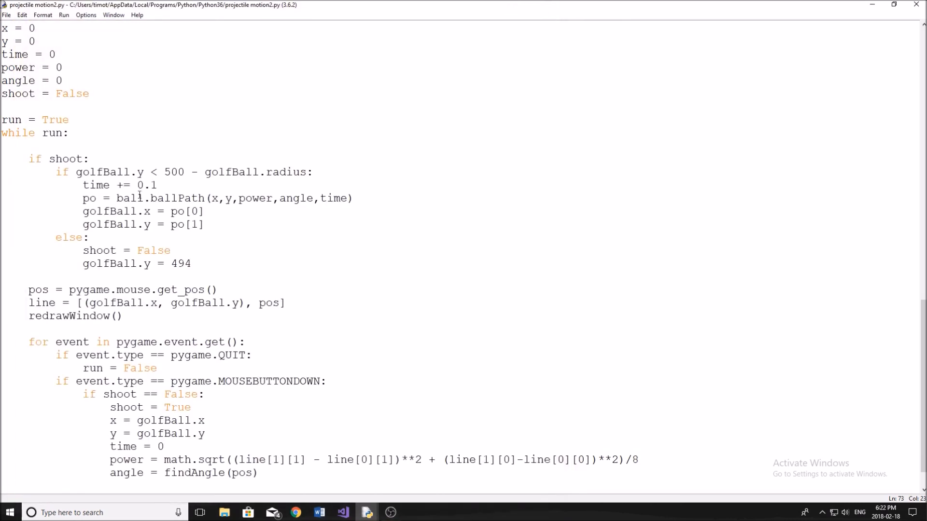
key(Backspace)
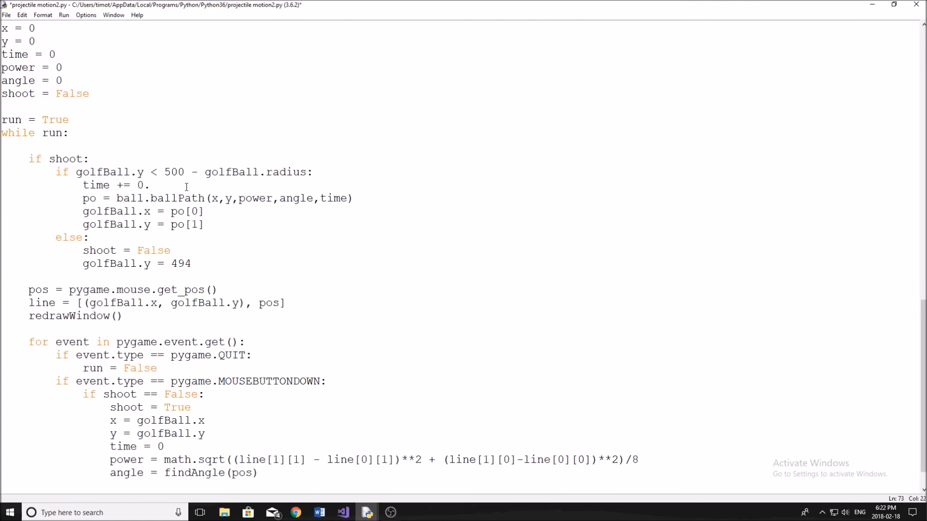
text(025)
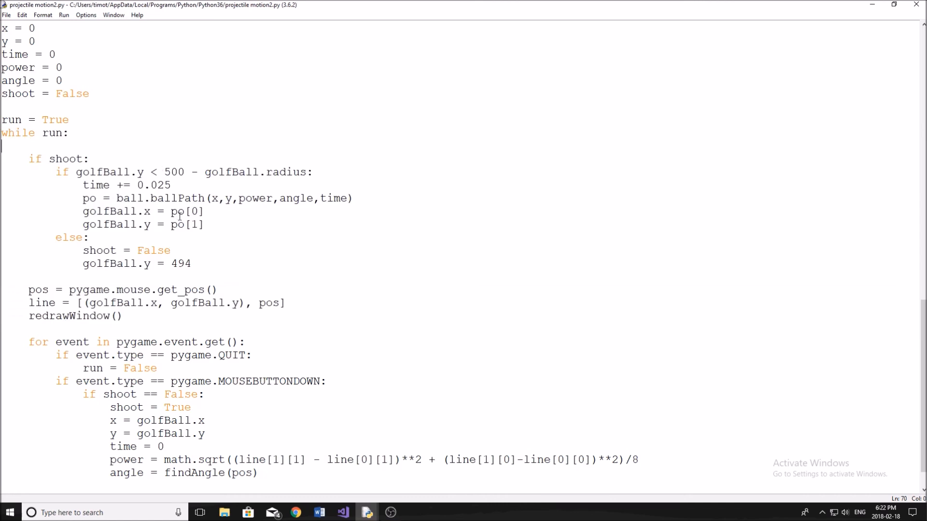
mouse_move(177, 180)
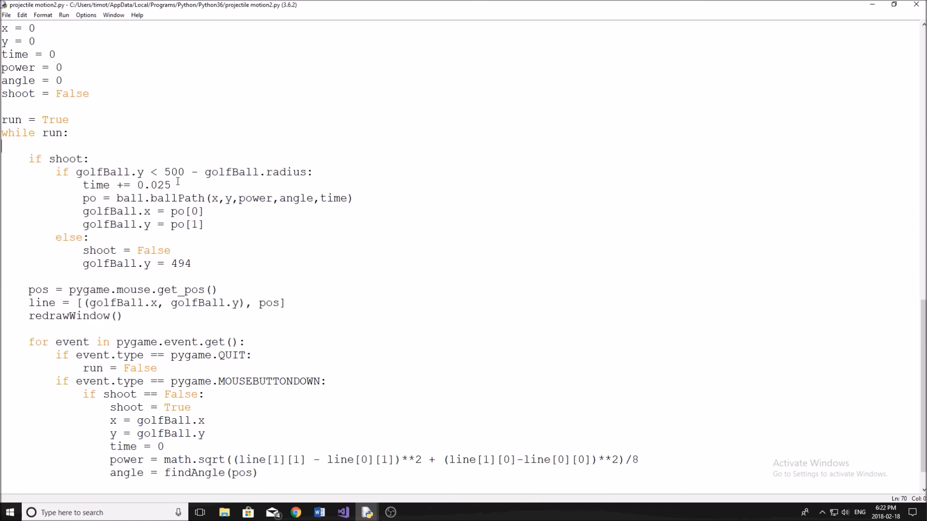
Step: Run the golf script so the pygame window shows the aiming line following the mouse
double_click(161, 185)
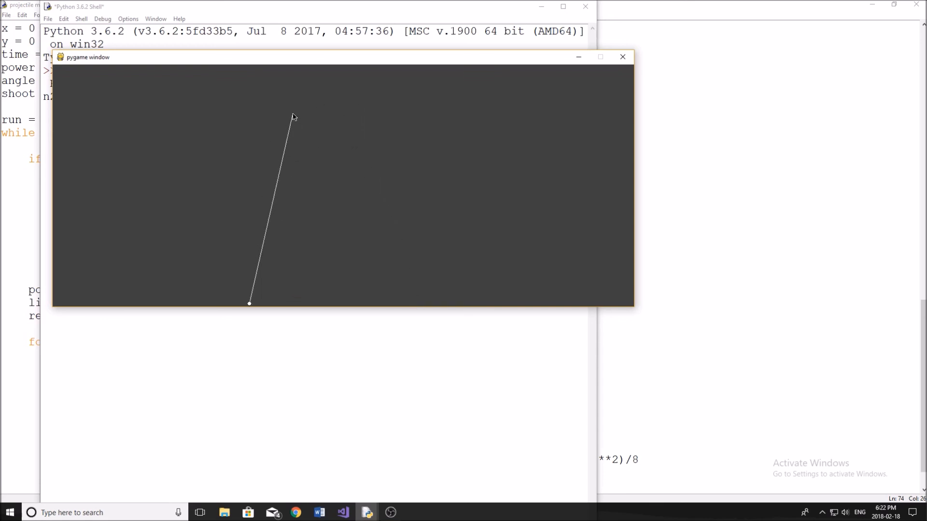
mouse_move(315, 110)
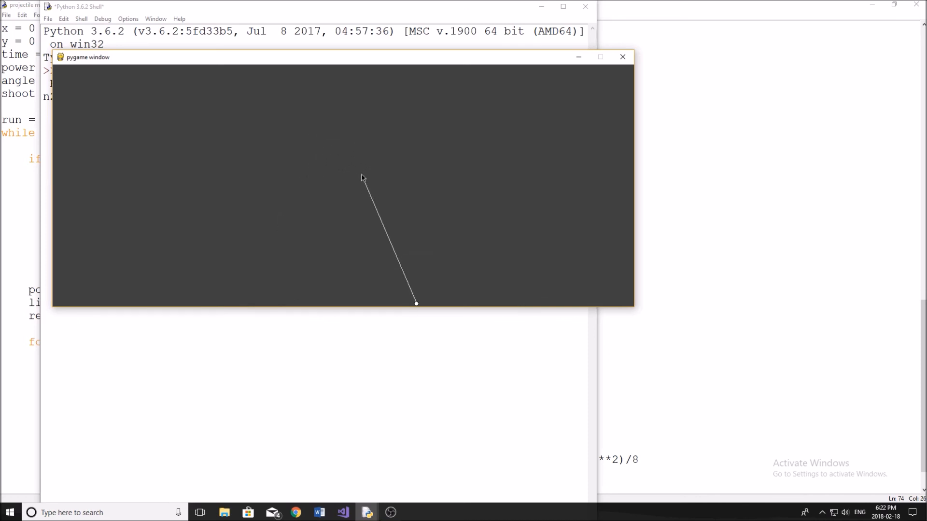
mouse_move(358, 192)
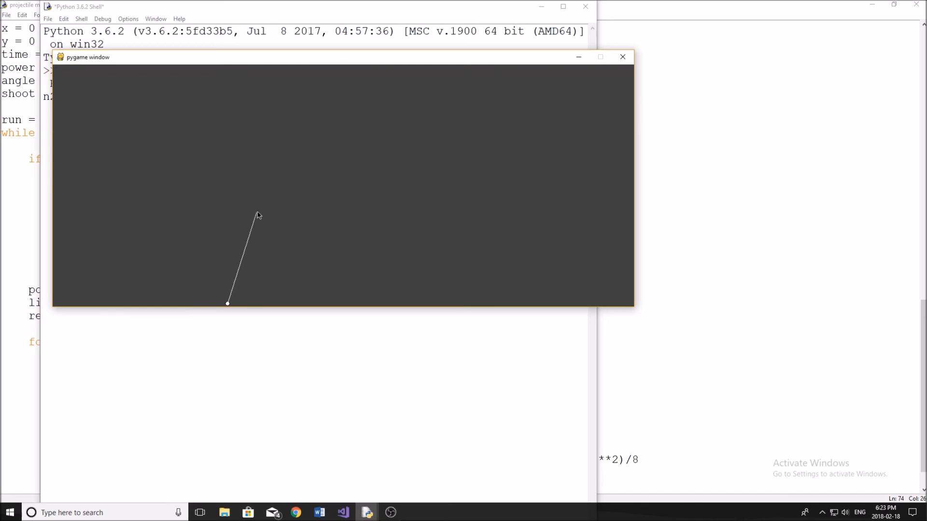
mouse_move(279, 197)
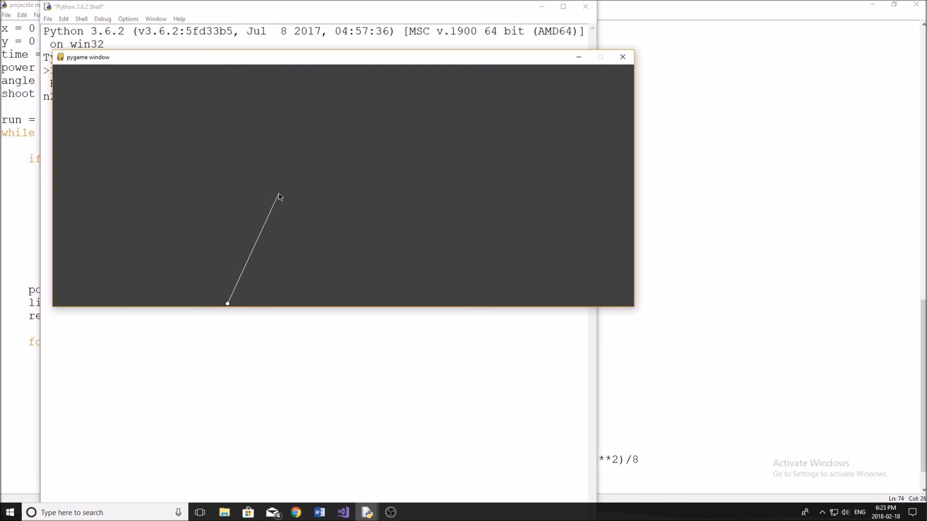